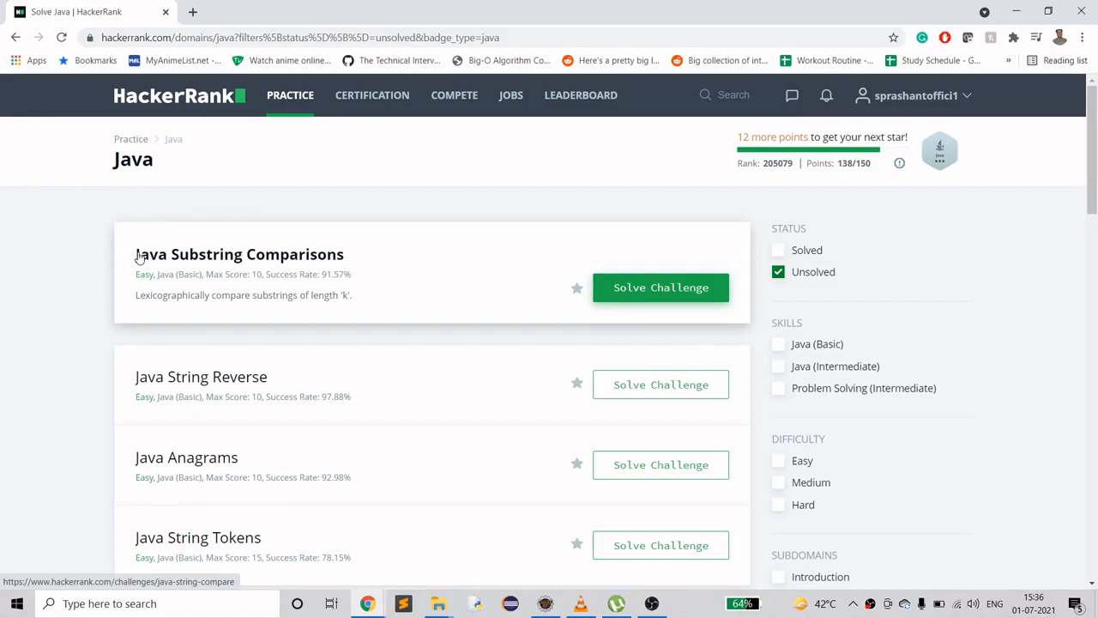
pyautogui.moveTo(243, 253)
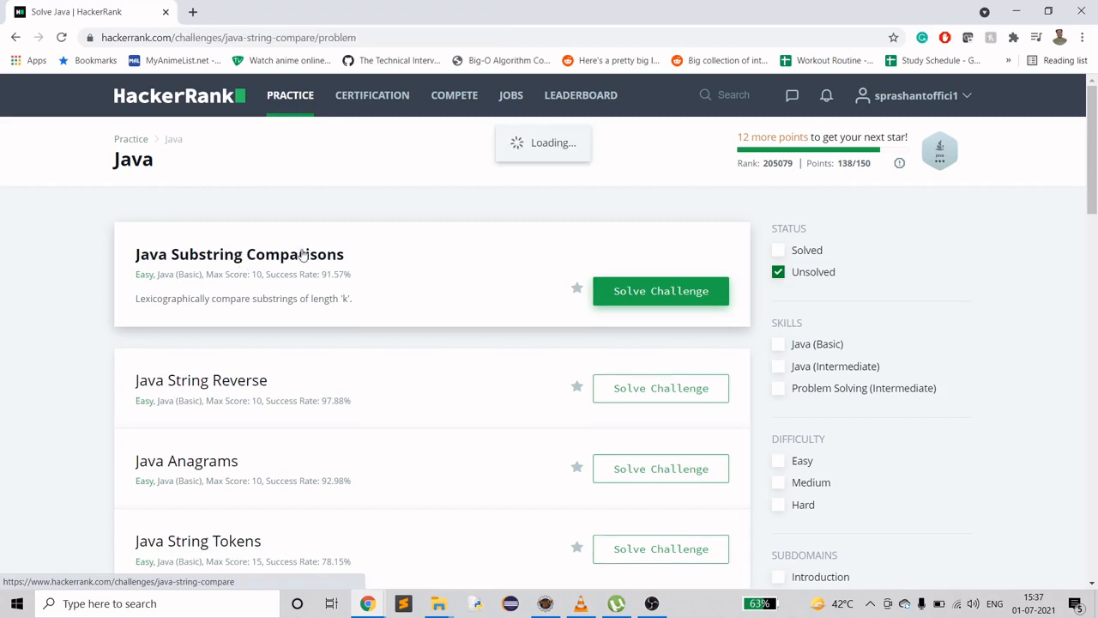
# Step: Open Java Substring Comparisons and read down to the 'welcometojava', k=3 sample, highlighting k
pyautogui.click(661, 290)
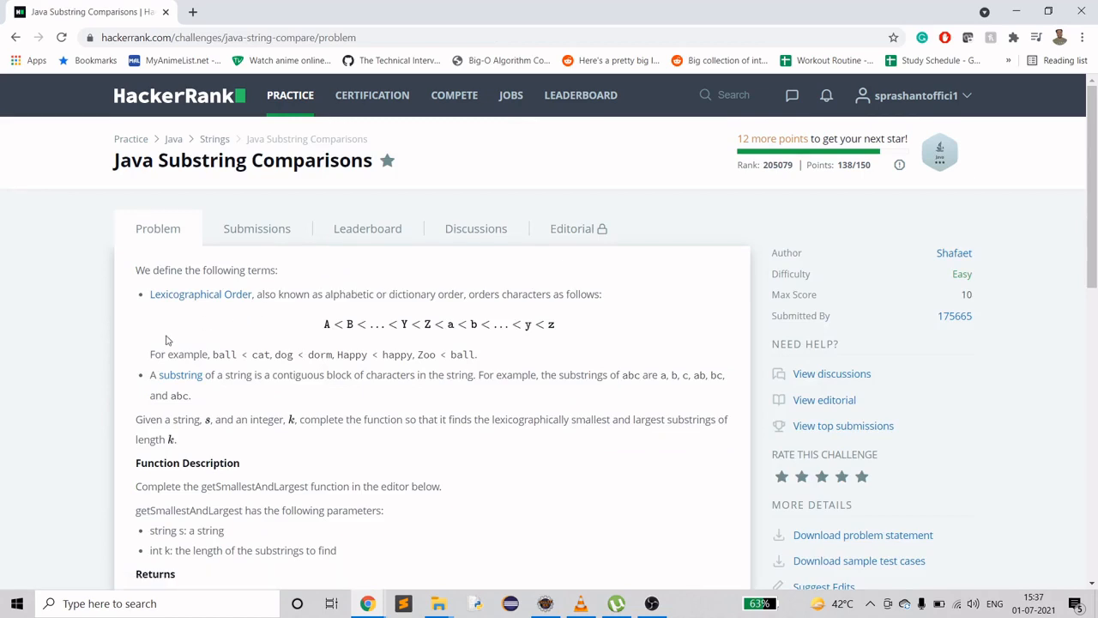
pyautogui.scroll(-3)
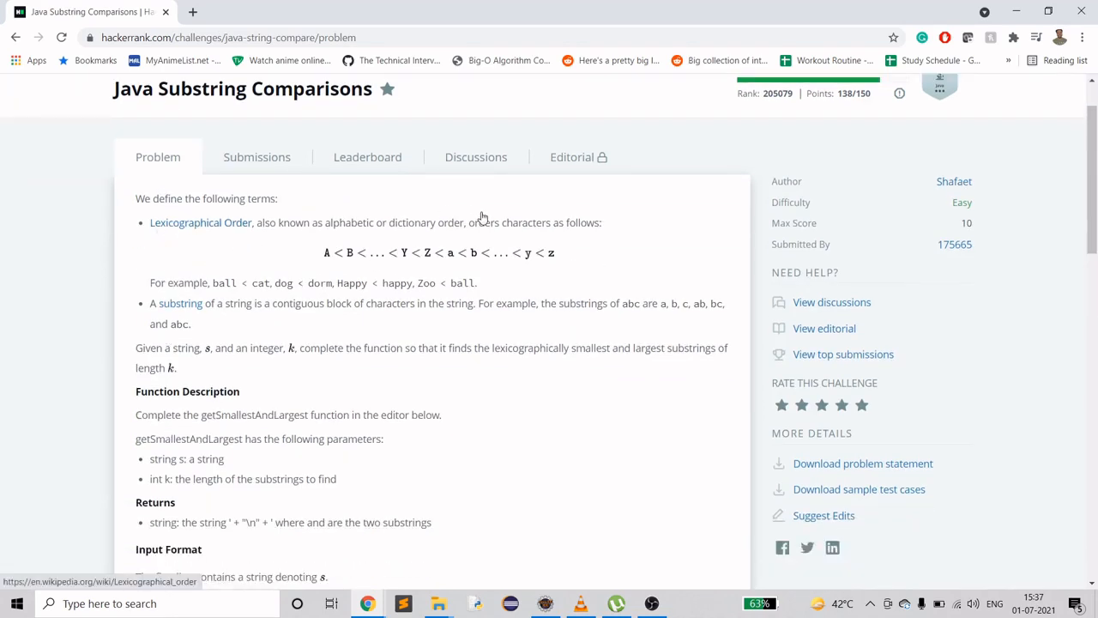
pyautogui.moveTo(198, 236)
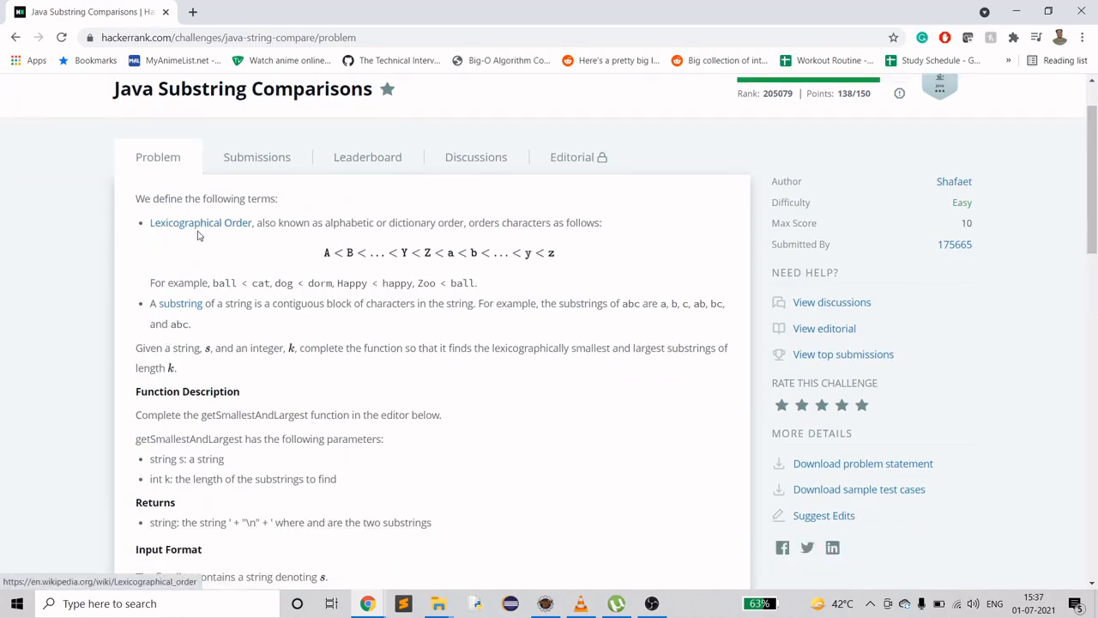
pyautogui.moveTo(295, 258)
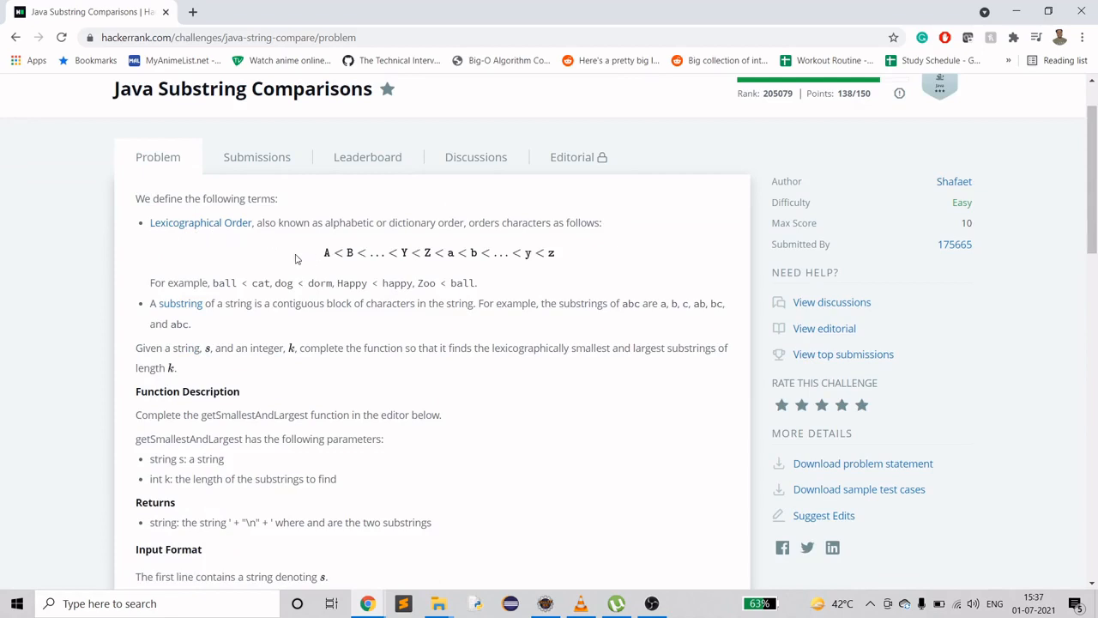
pyautogui.moveTo(249, 242)
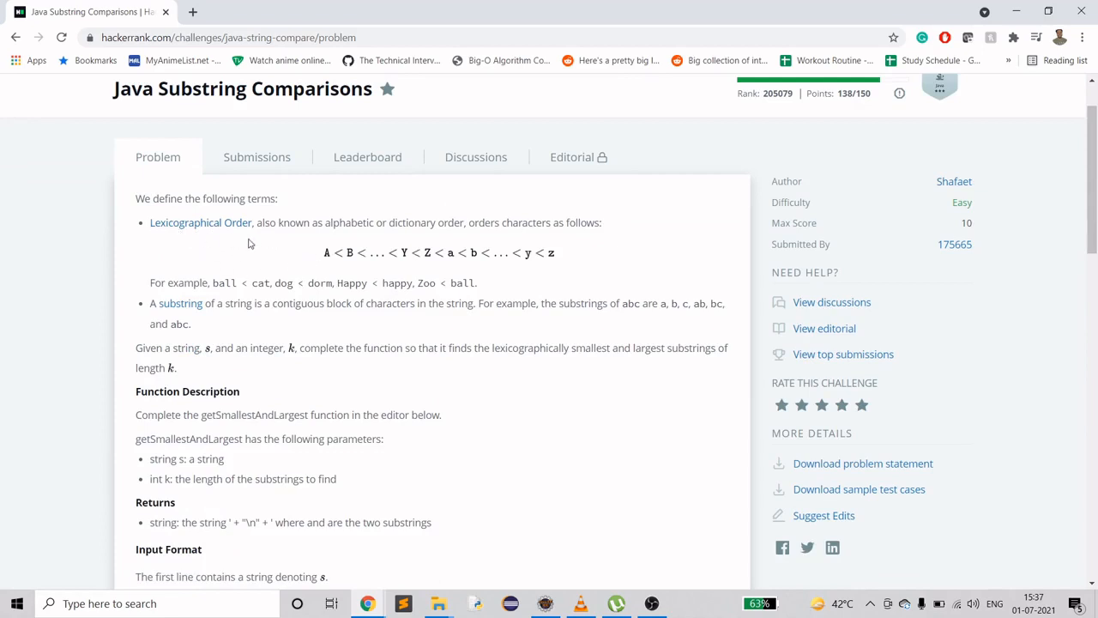
pyautogui.moveTo(268, 264)
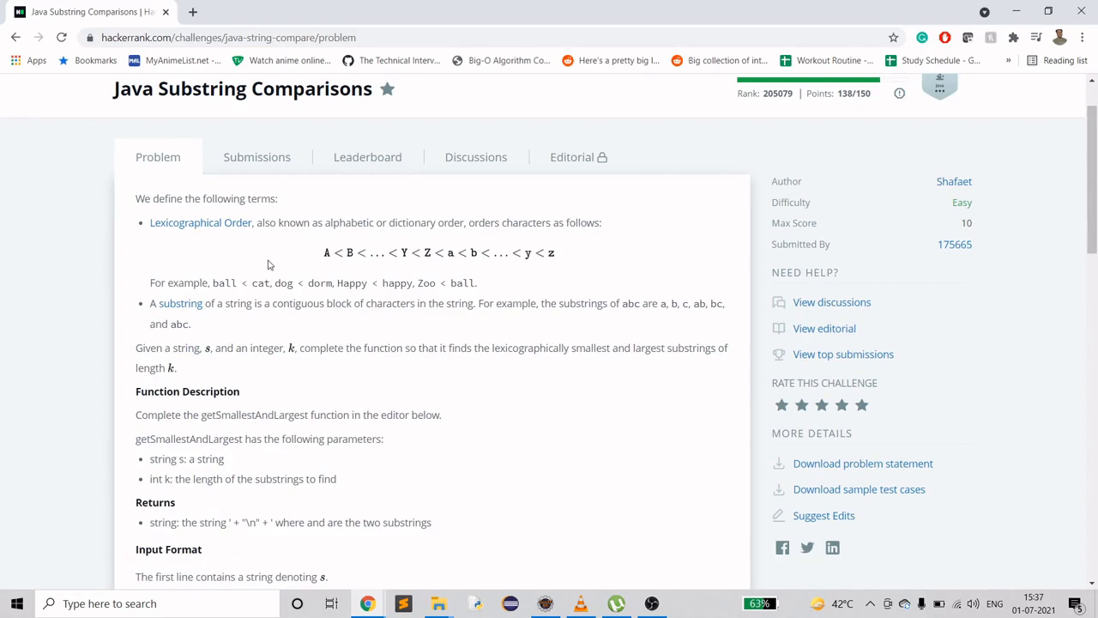
pyautogui.moveTo(215, 320)
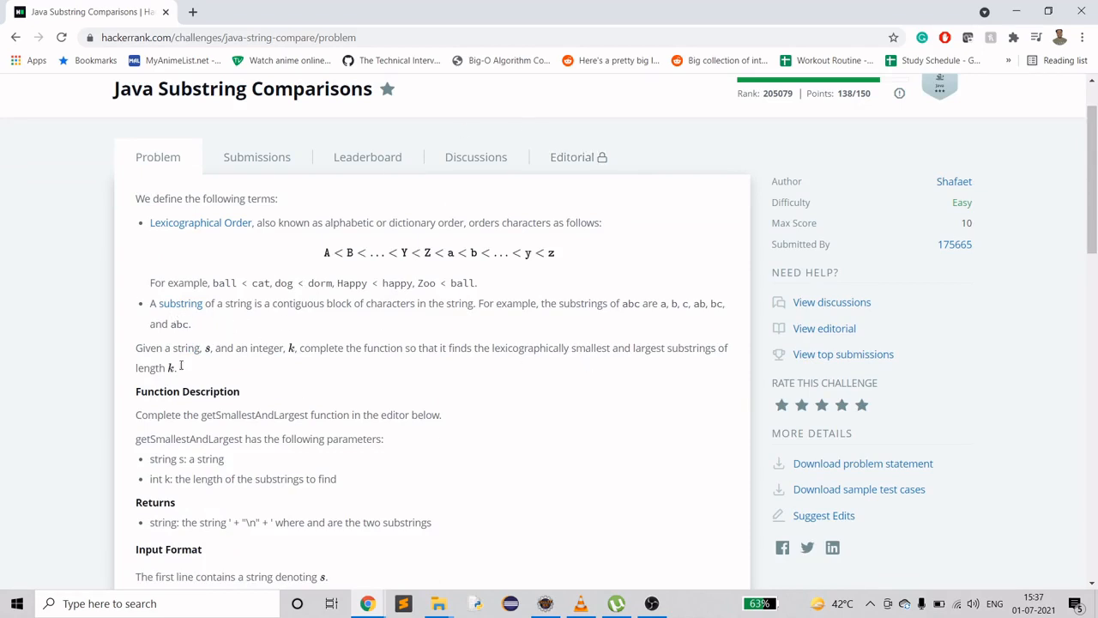
pyautogui.scroll(-3)
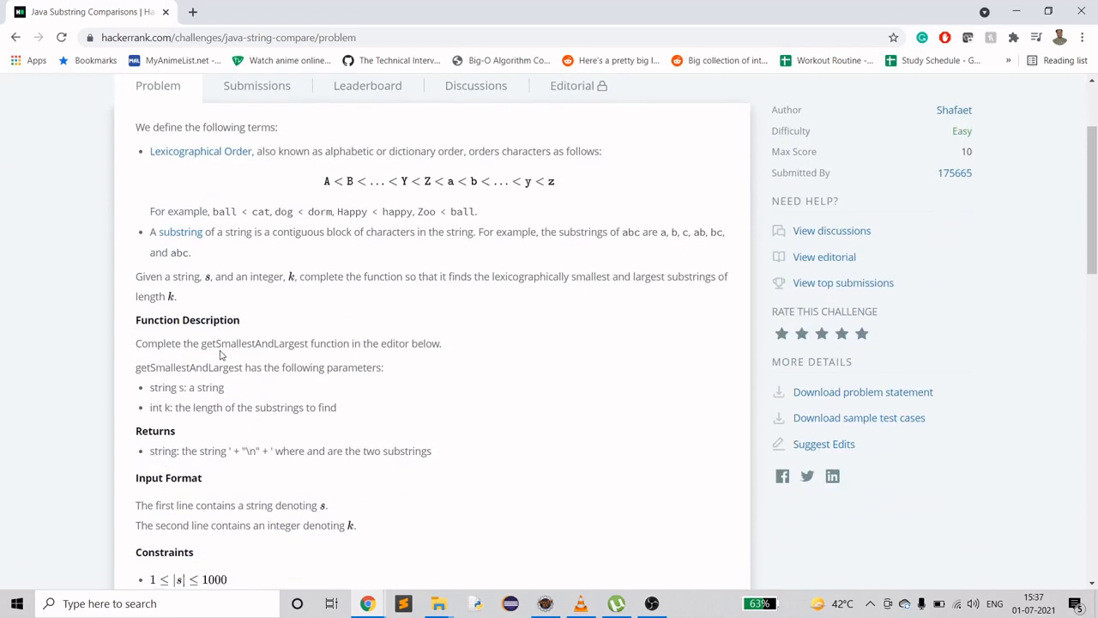
pyautogui.moveTo(181, 232)
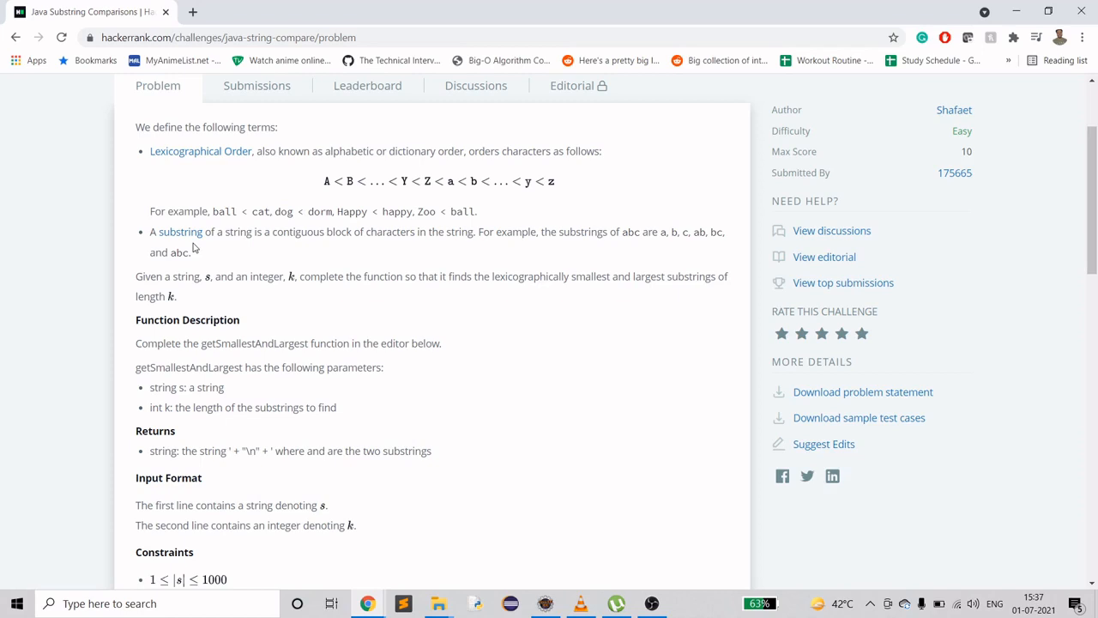
pyautogui.scroll(-3)
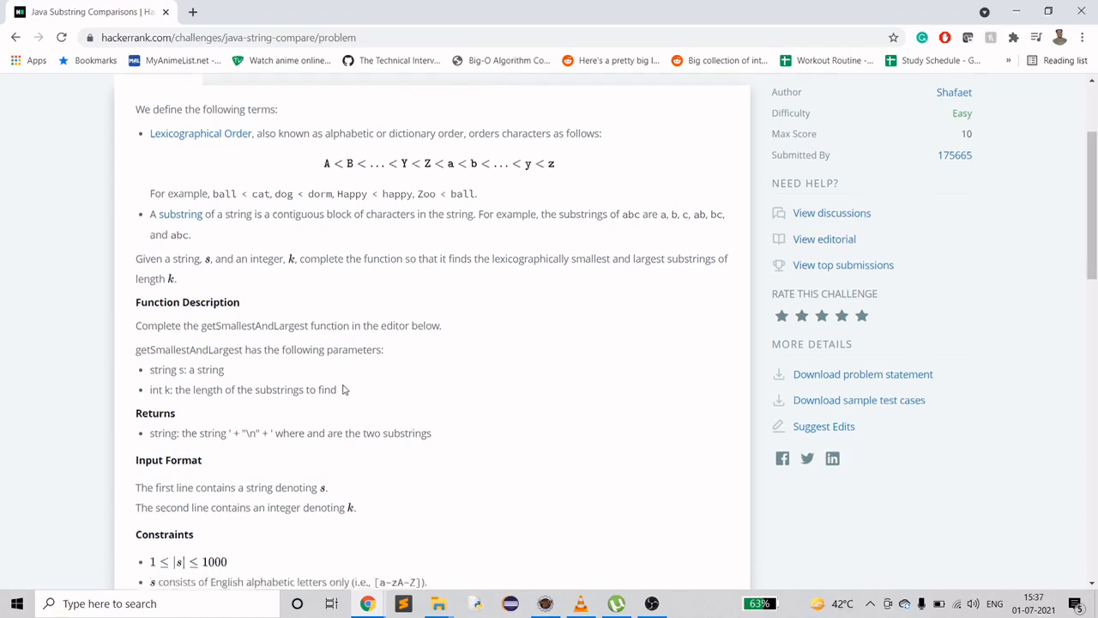
pyautogui.scroll(-3)
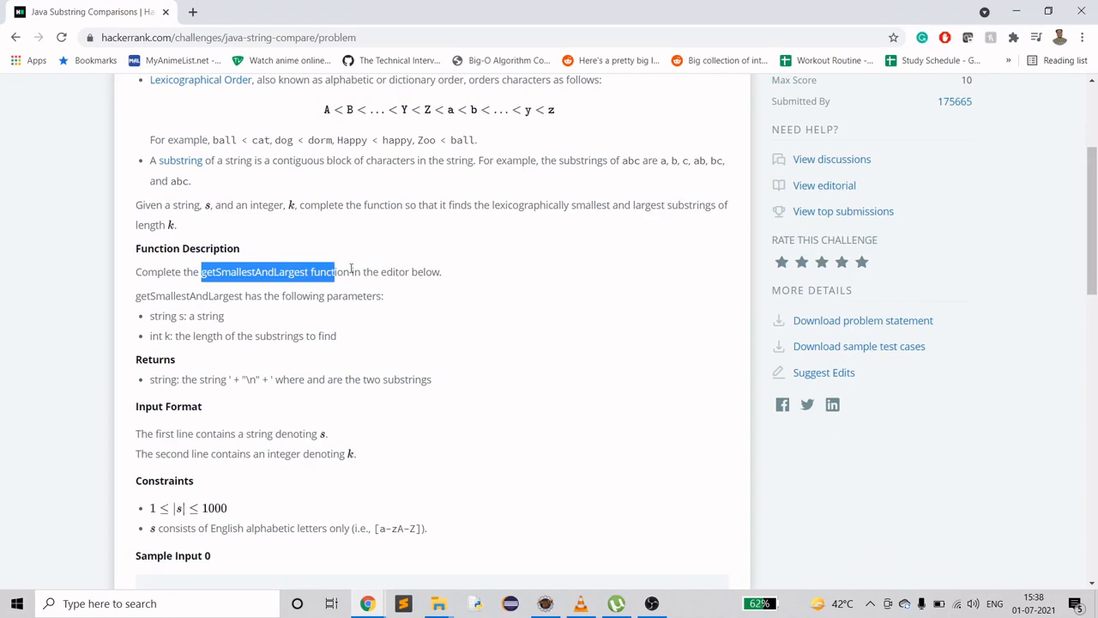
pyautogui.scroll(-3)
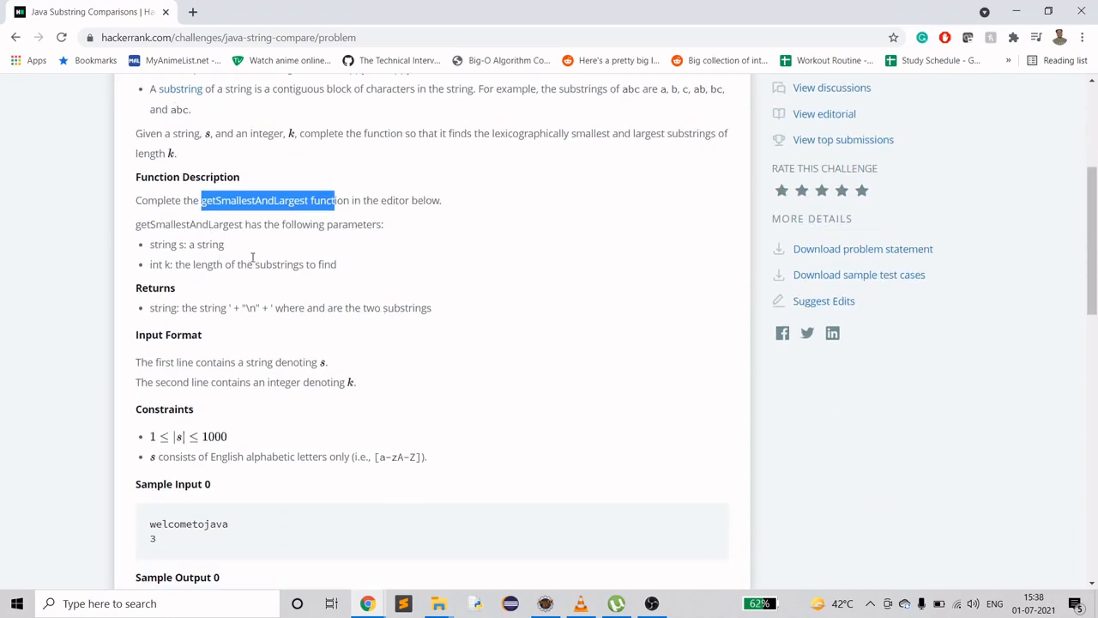
pyautogui.click(378, 267)
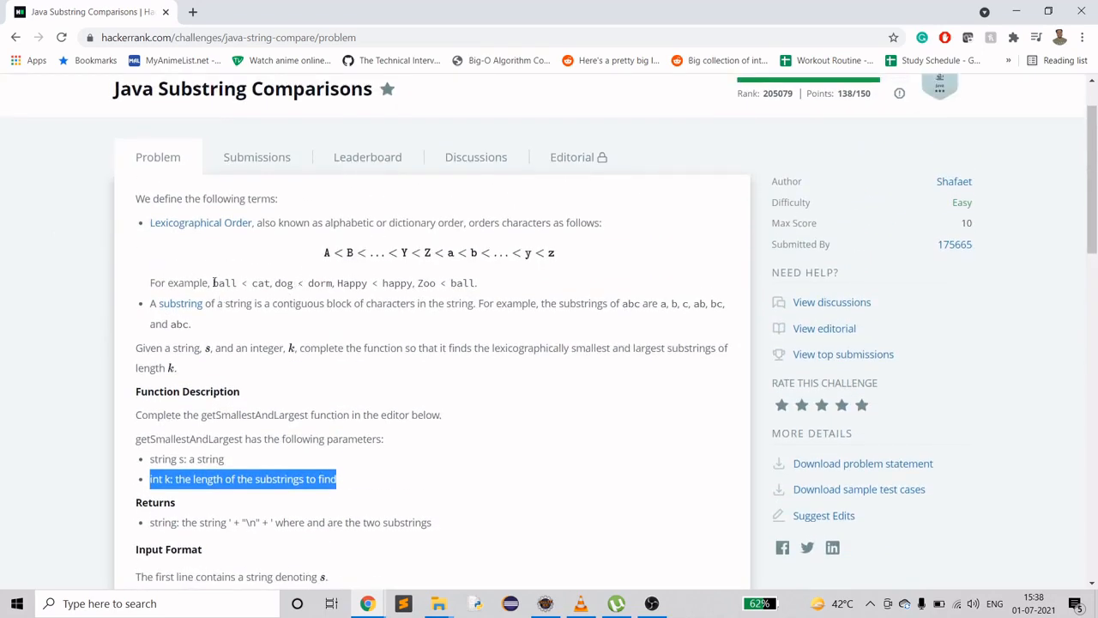
pyautogui.scroll(-3)
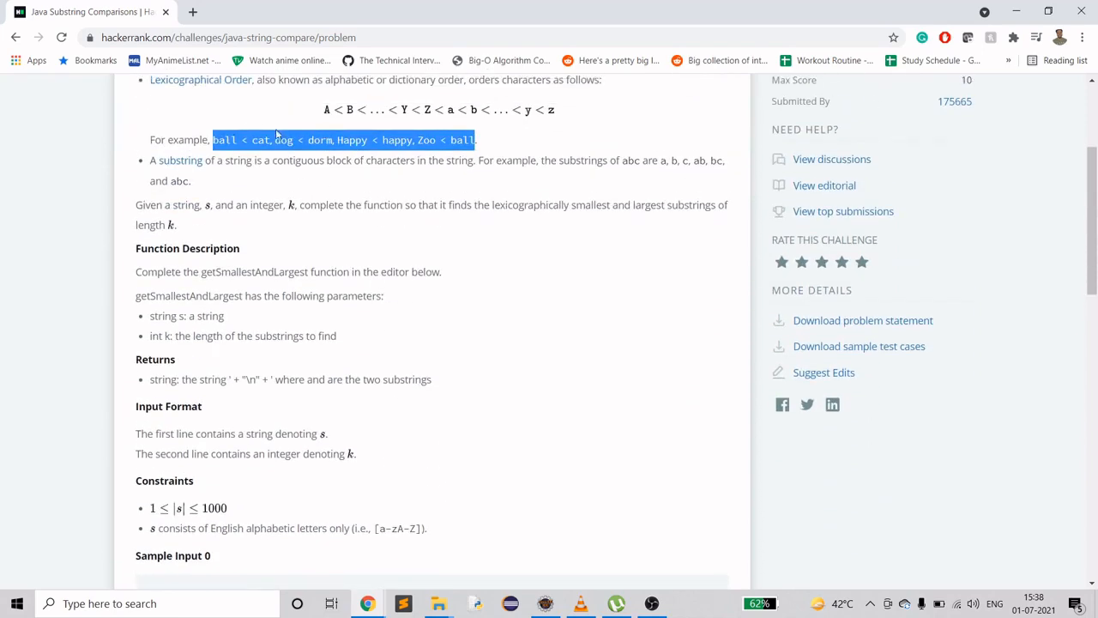
pyautogui.moveTo(320, 350)
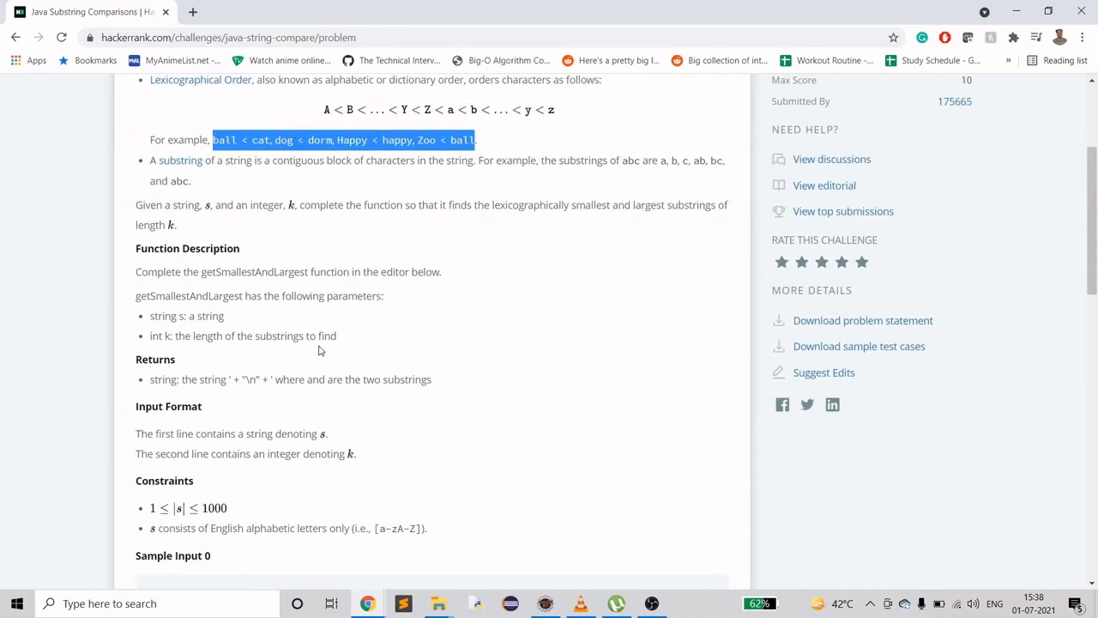
pyautogui.scroll(-3)
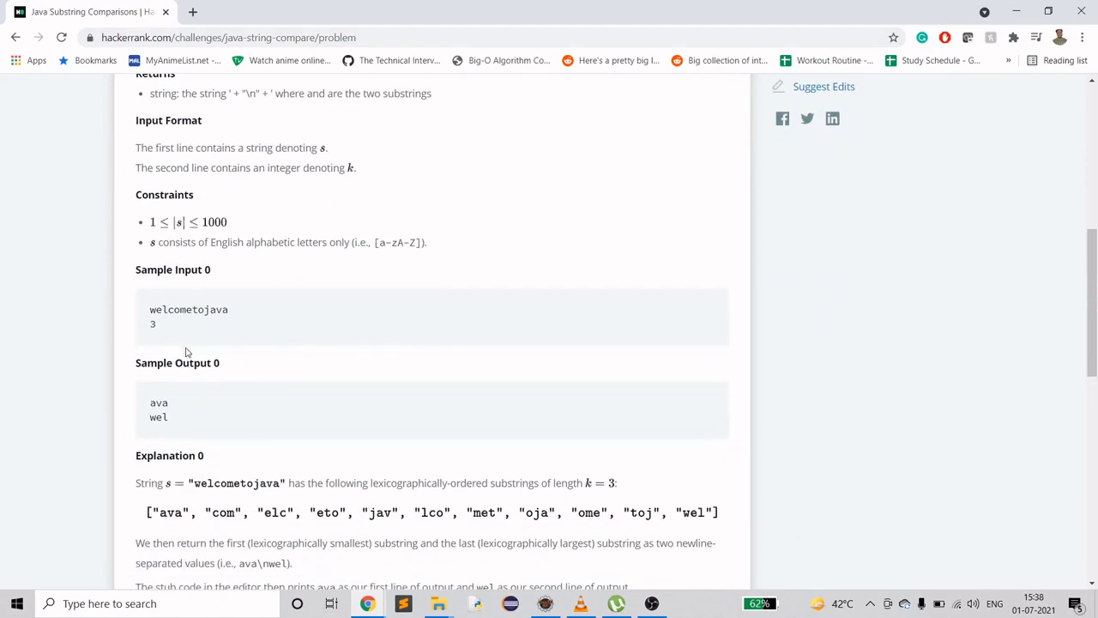
pyautogui.doubleClick(187, 309)
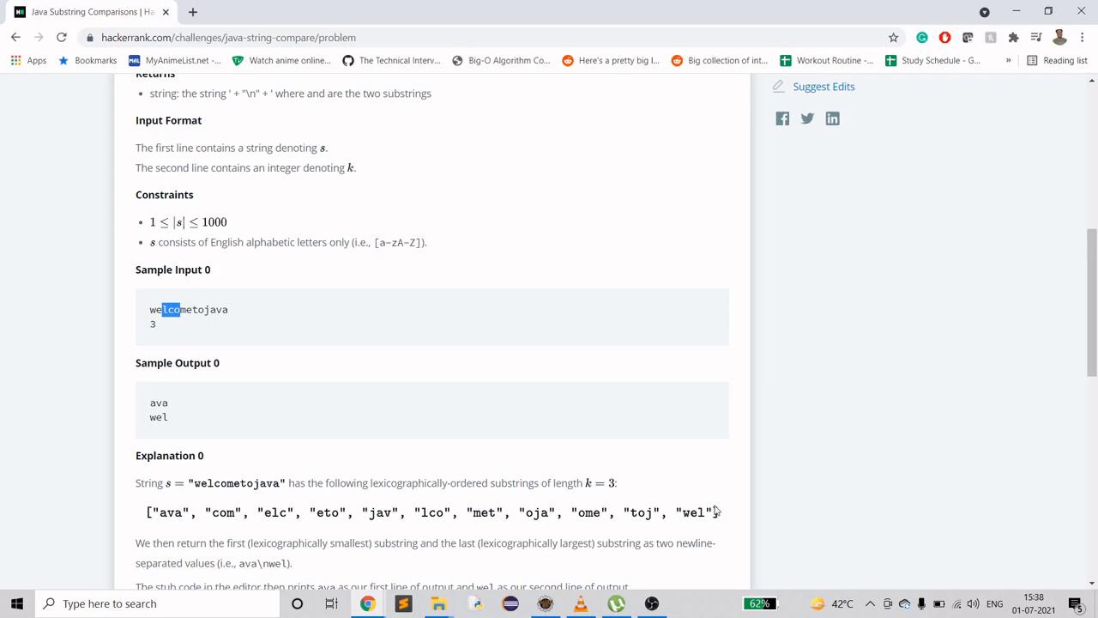
pyautogui.scroll(-3)
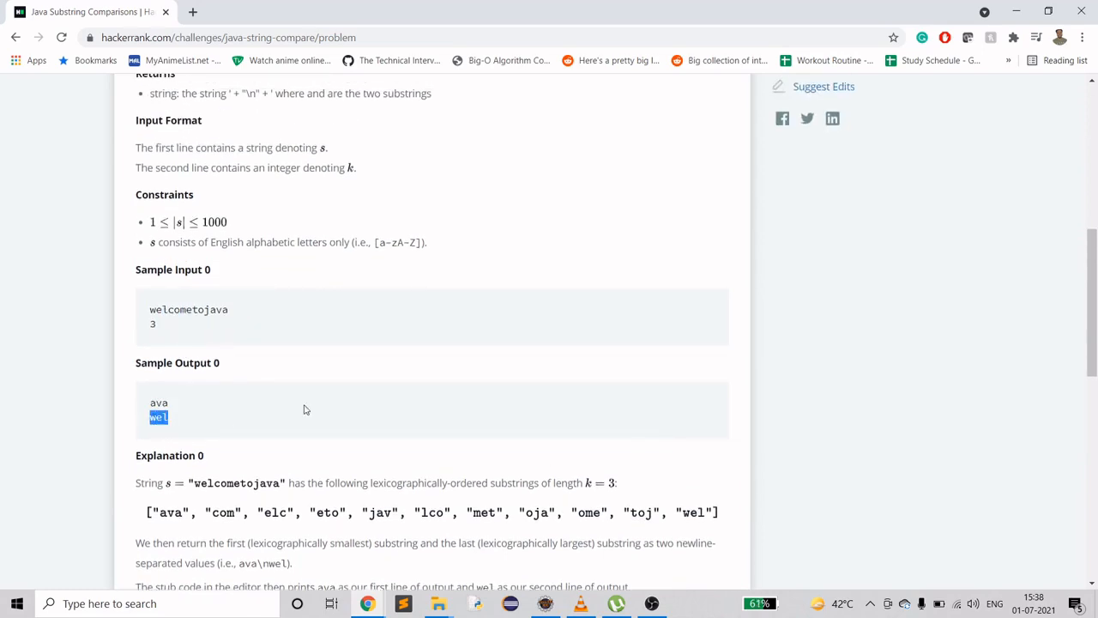
pyautogui.scroll(-3)
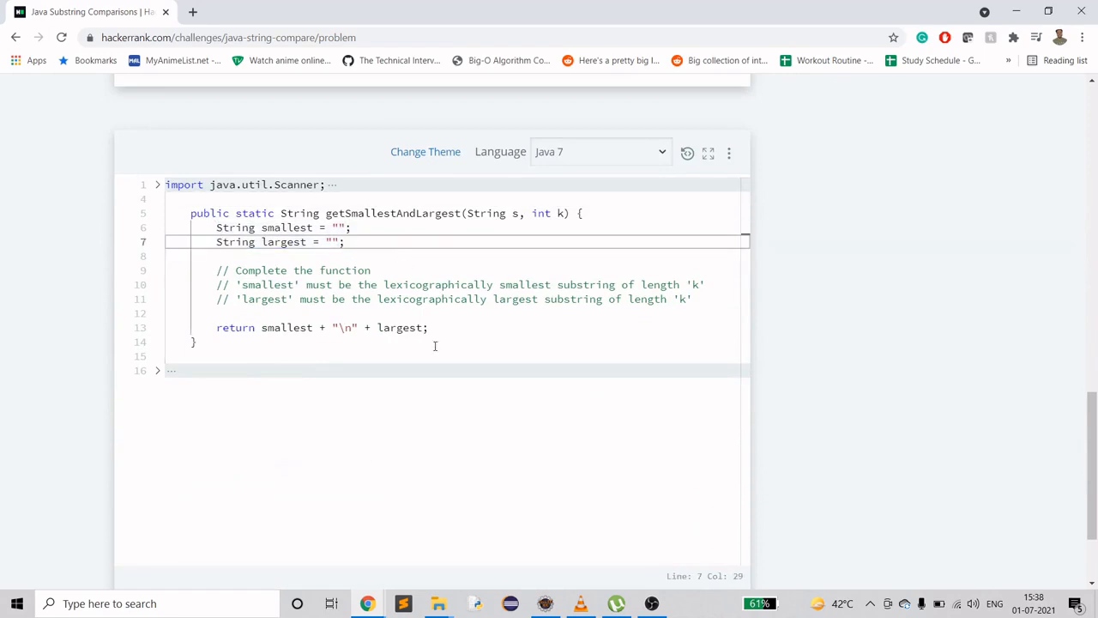
# Step: Add a blank line after the last comment and unfold the imports to show Solution
pyautogui.click(693, 298)
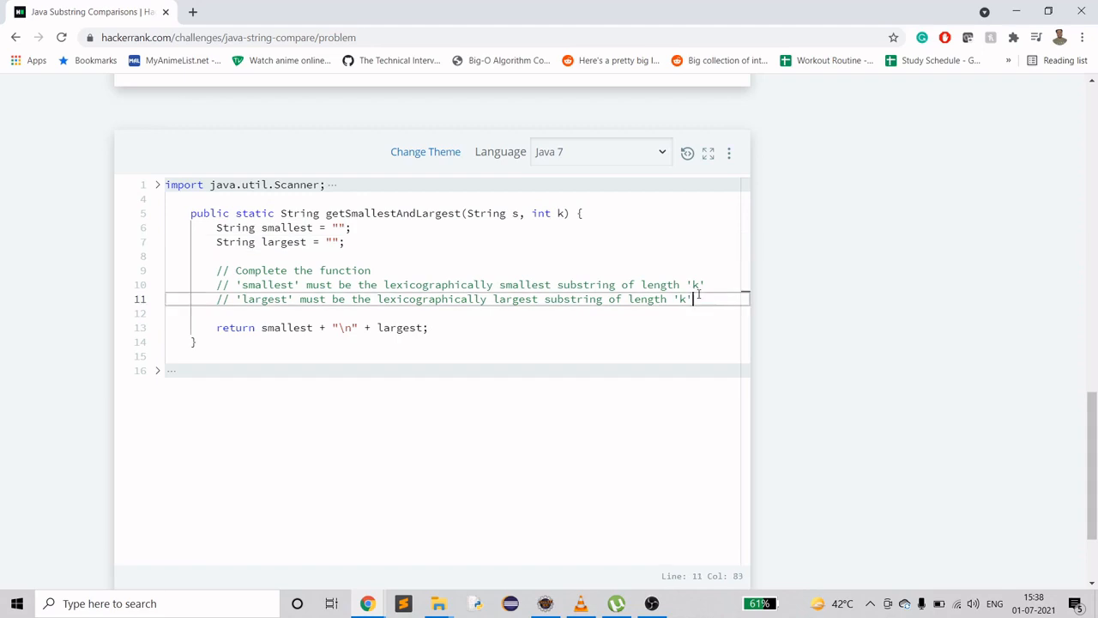
pyautogui.press('enter')
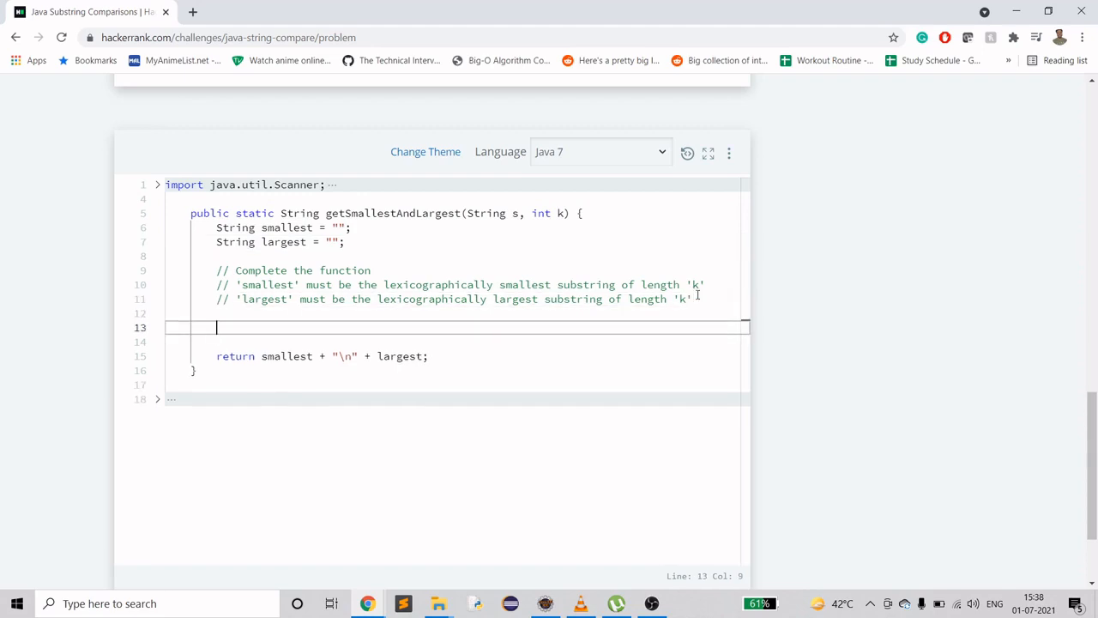
pyautogui.moveTo(562, 216)
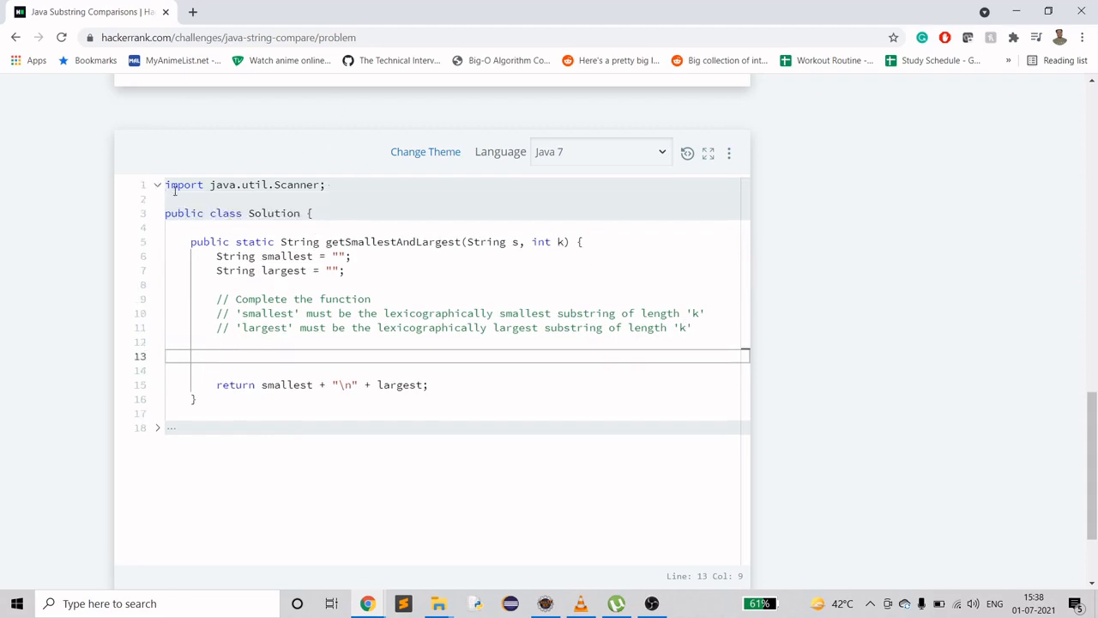
pyautogui.click(157, 185)
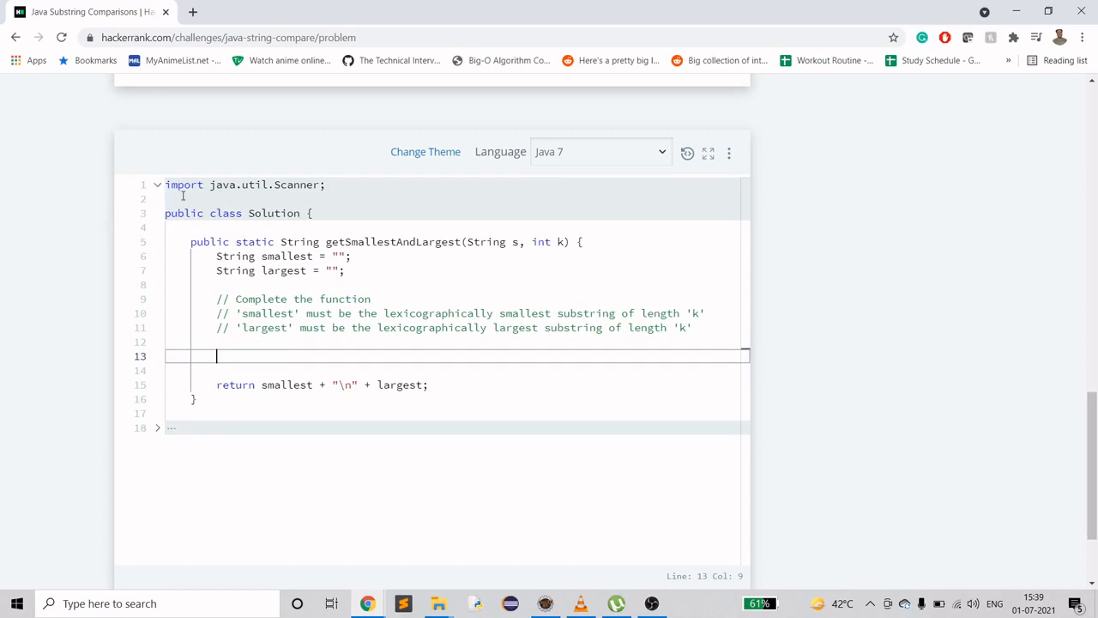
pyautogui.moveTo(305, 320)
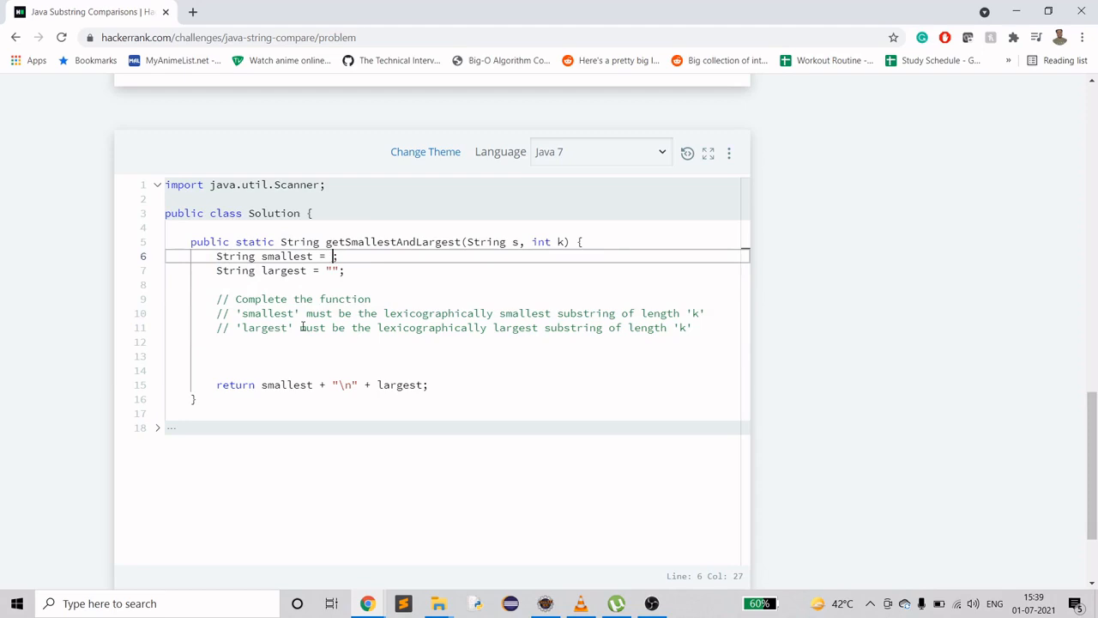
# Step: Initialise smallest and largest to s.substring(0, k) and start a for loop below
pyautogui.write('s.subs')
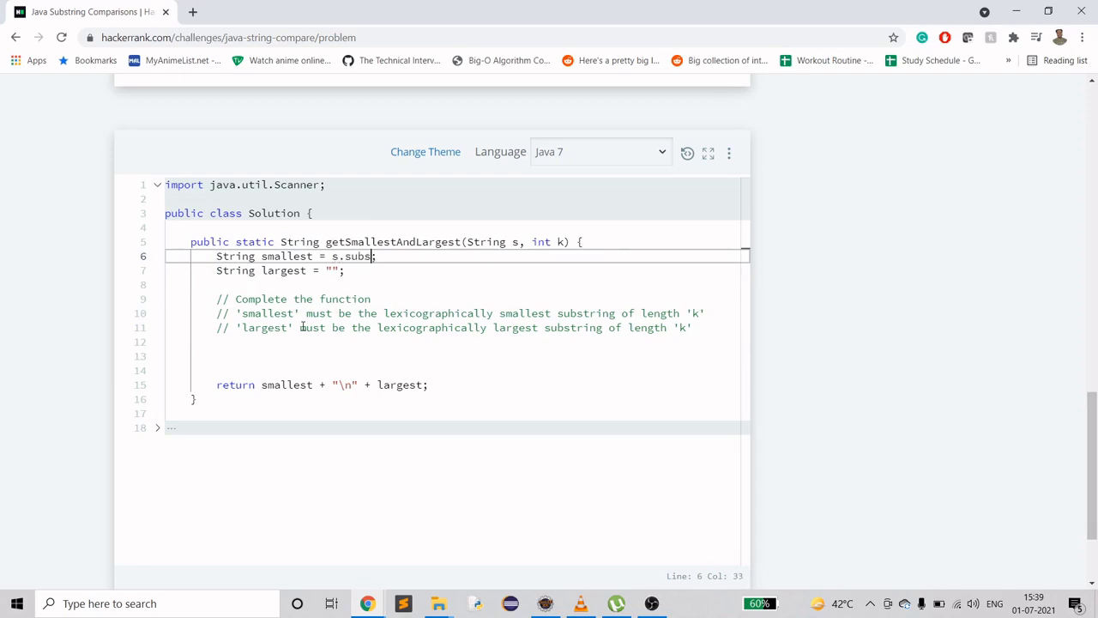
pyautogui.write('tring()')
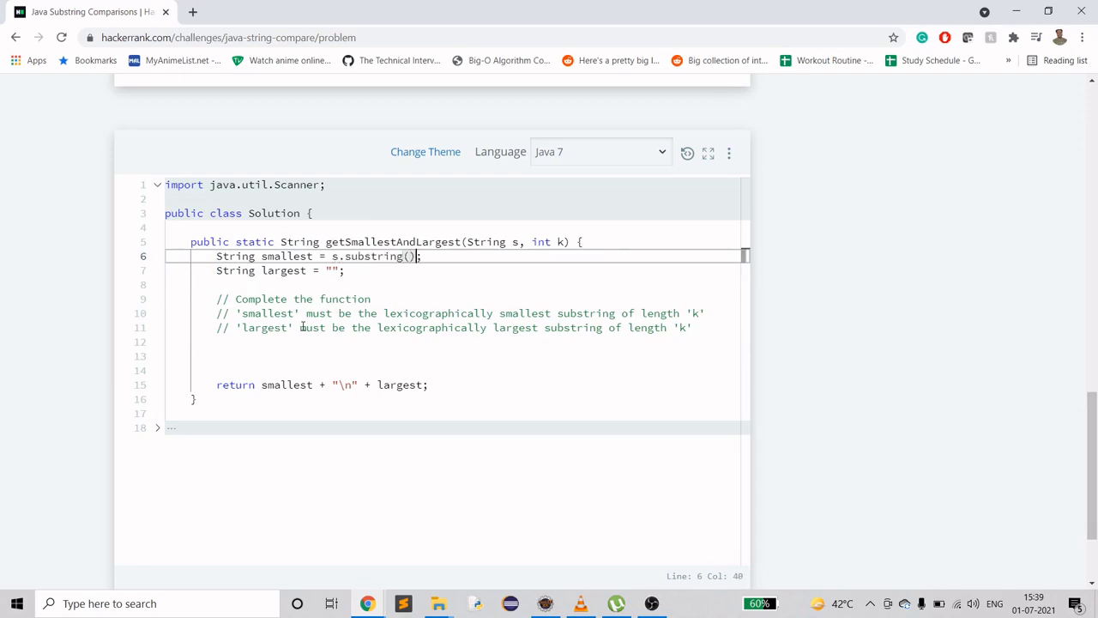
pyautogui.write('0')
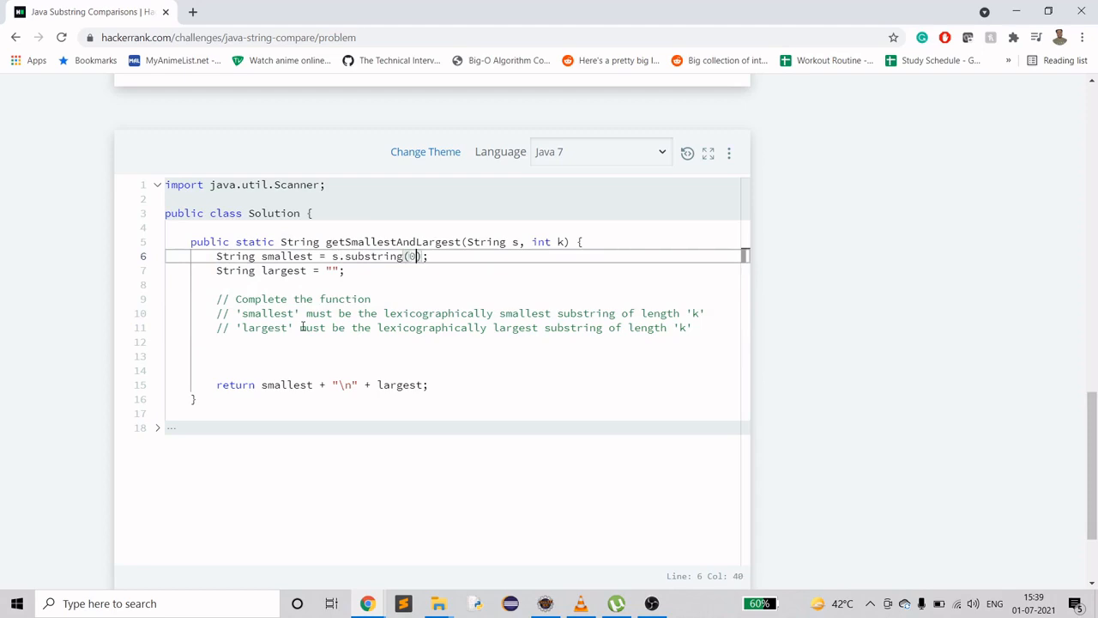
pyautogui.write(', k')
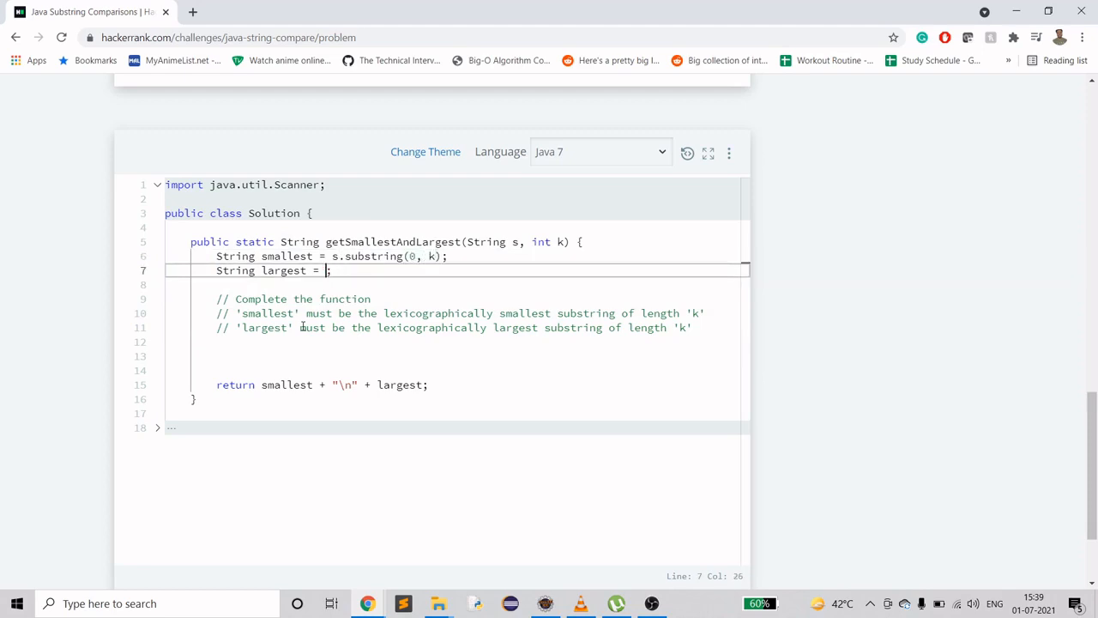
pyautogui.write('s.substring(')
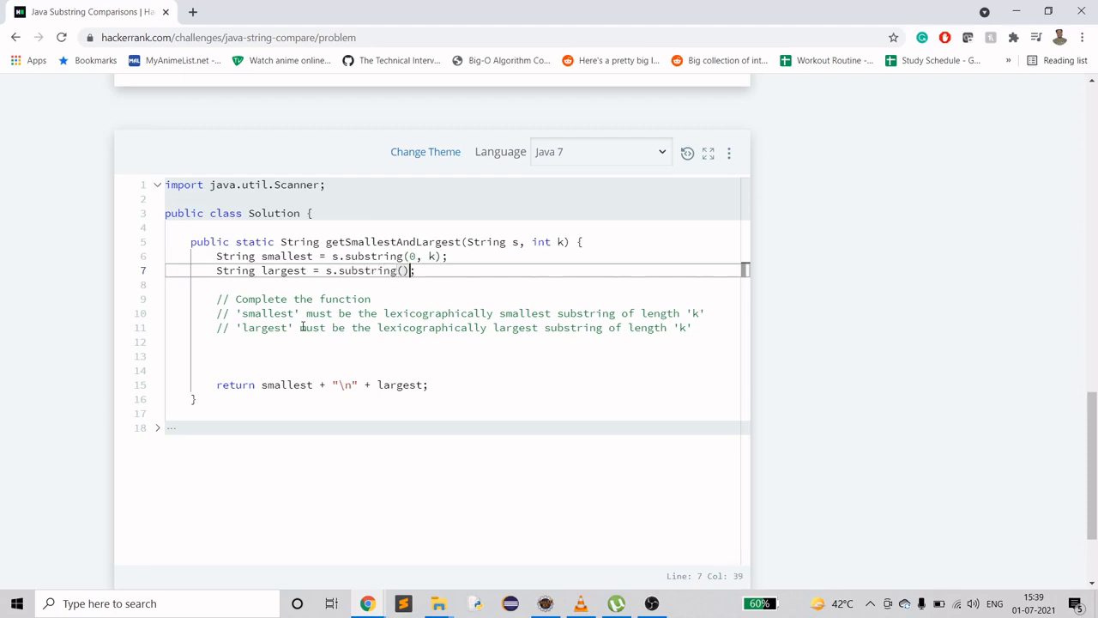
pyautogui.write('0, k')
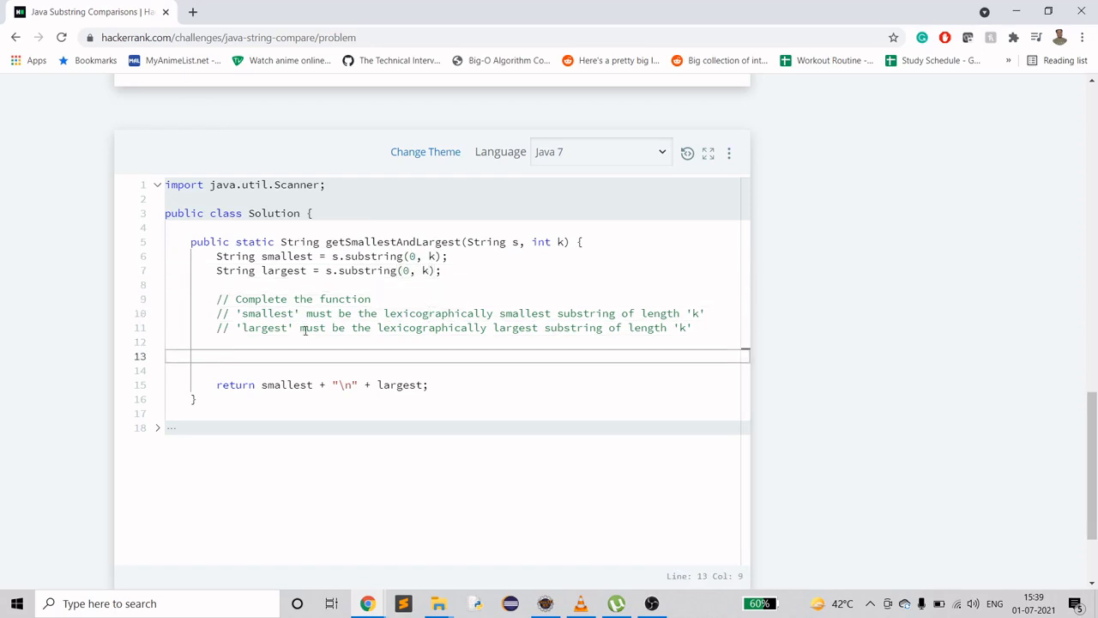
pyautogui.write('for ()')
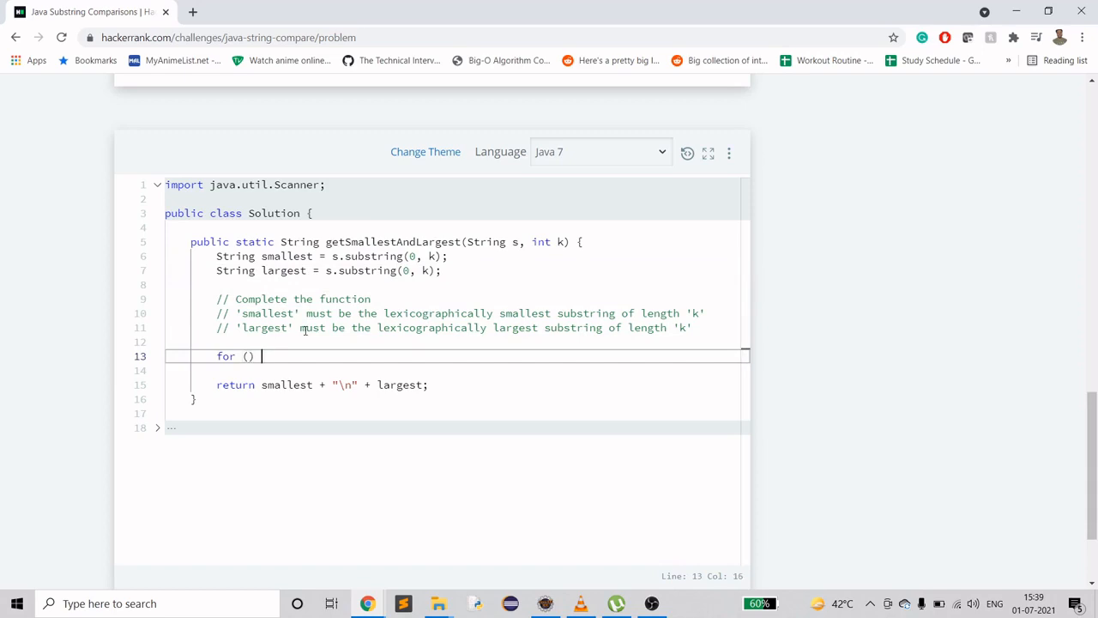
# Step: Write the loop header for (int i = 0; i < s.length(); i++), correcting a mistaken 1
pyautogui.write('{')
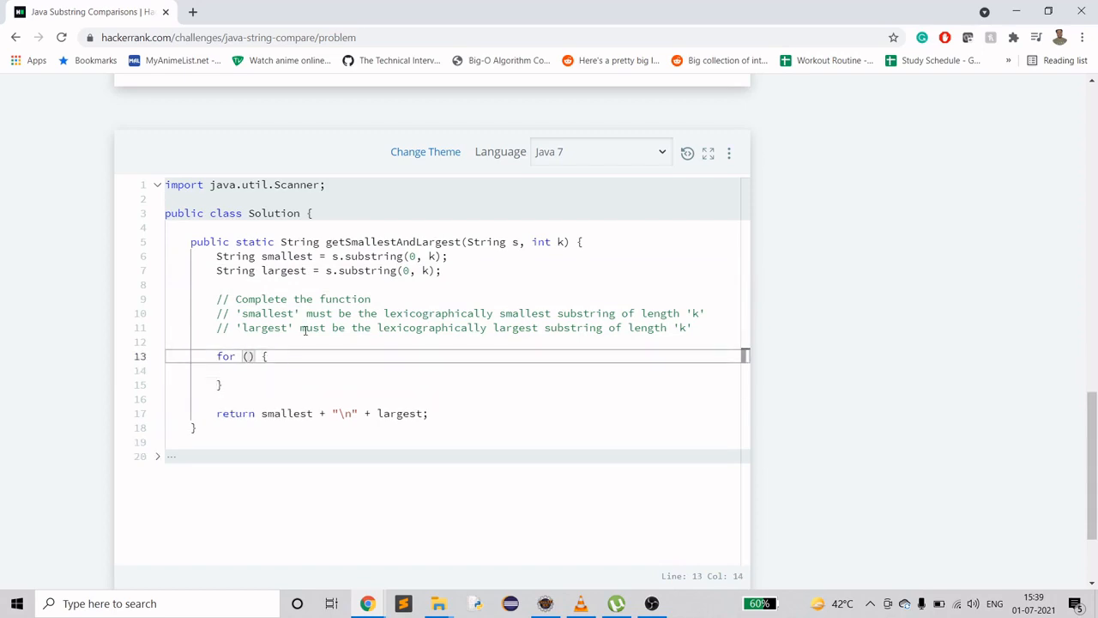
pyautogui.write('int i =')
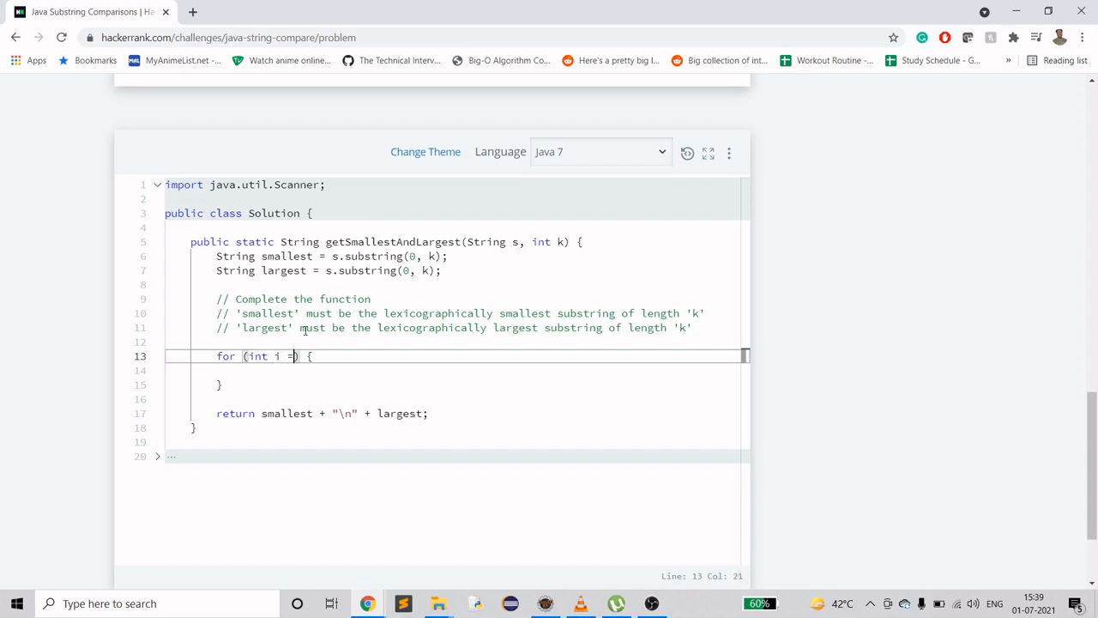
pyautogui.write('0; i')
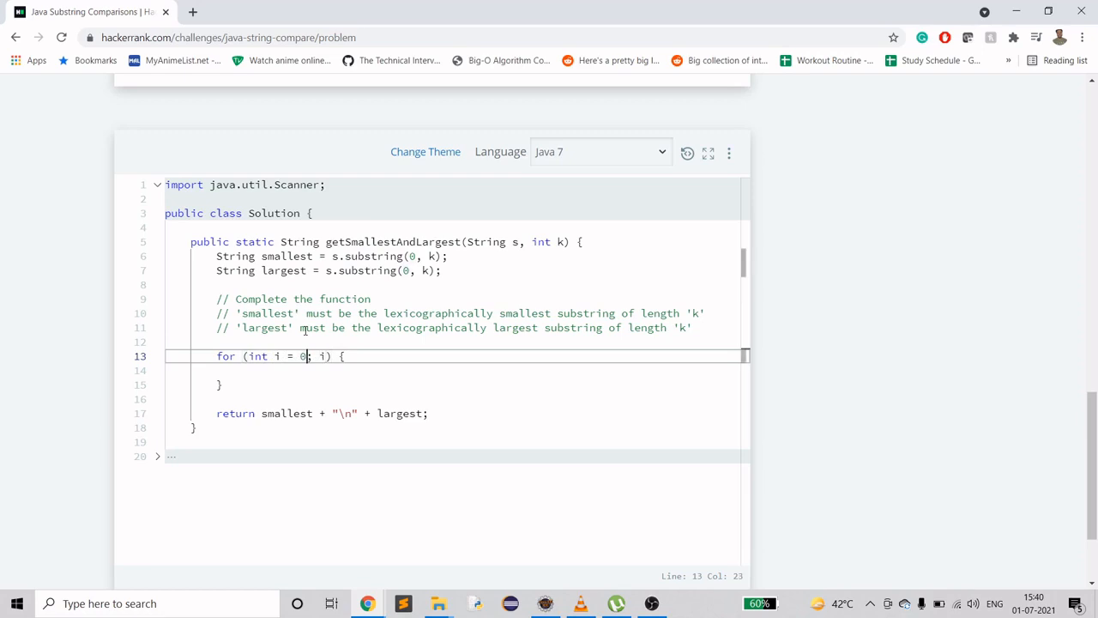
pyautogui.write('1')
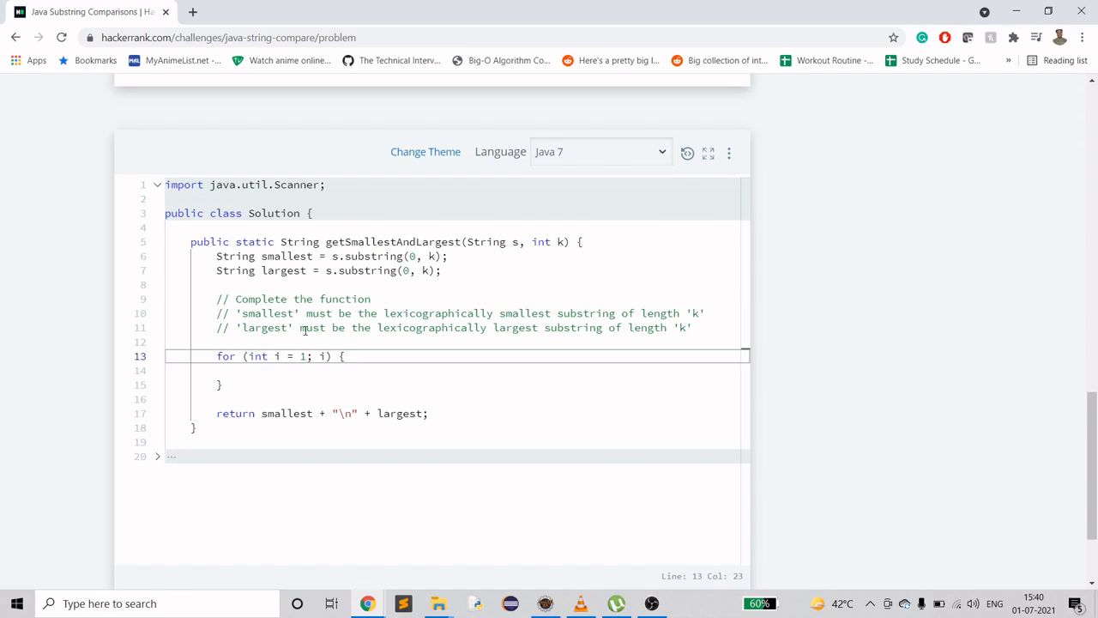
pyautogui.press('Backspace')
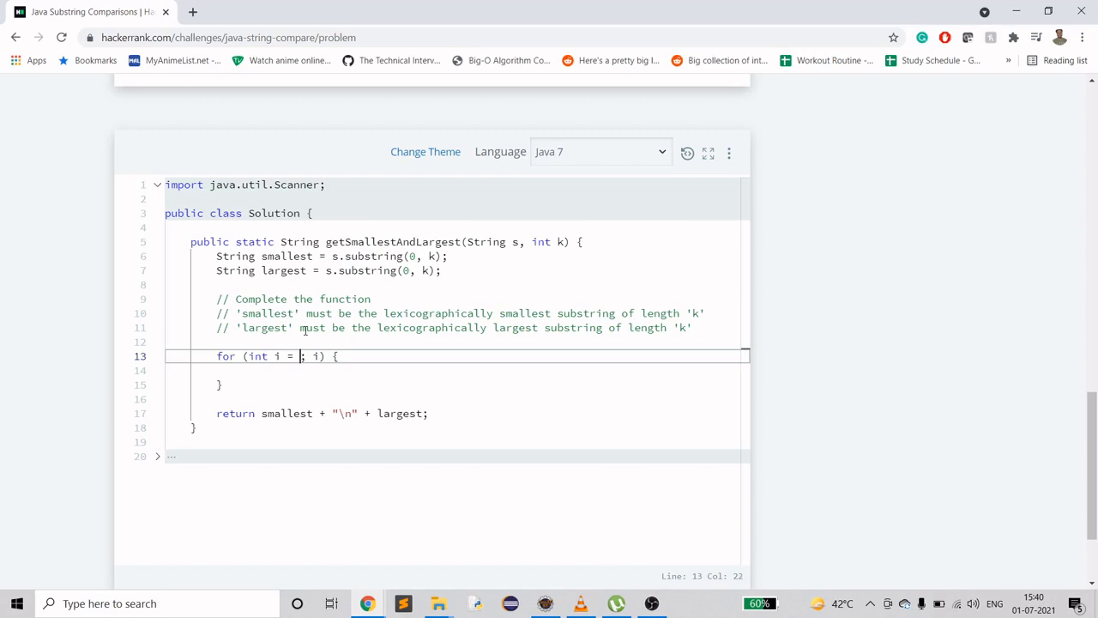
pyautogui.write('0; i')
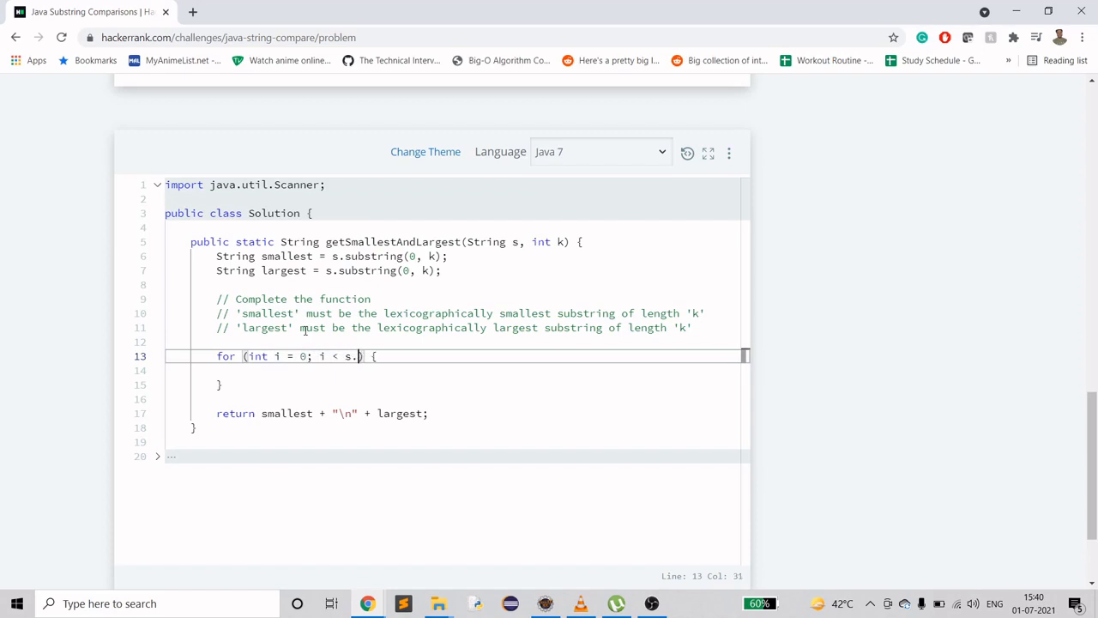
pyautogui.write('length();')
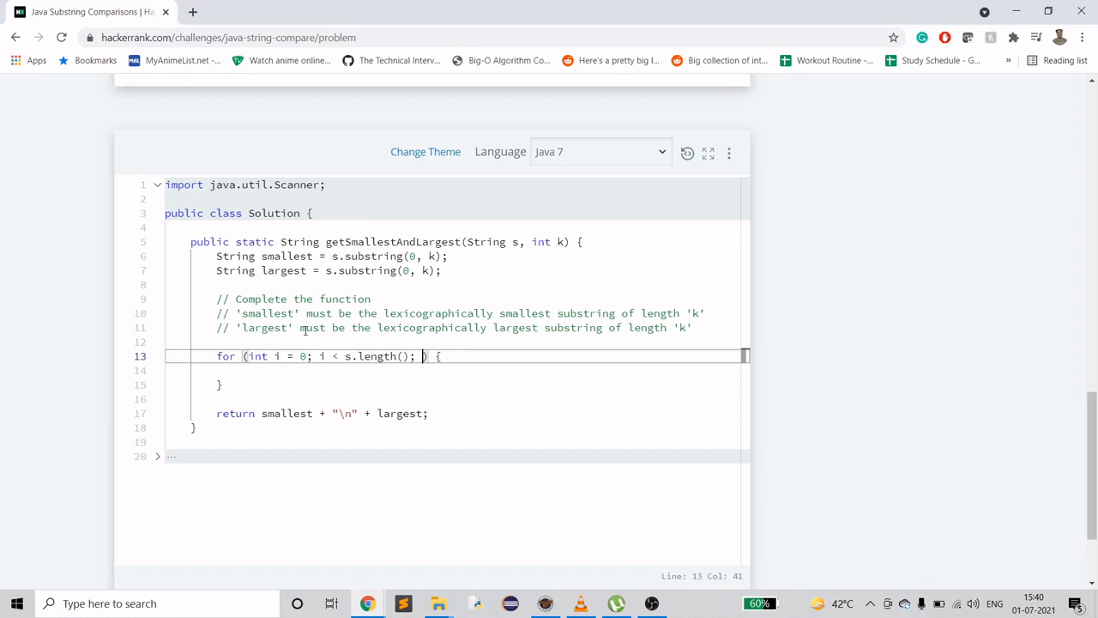
pyautogui.write('i++')
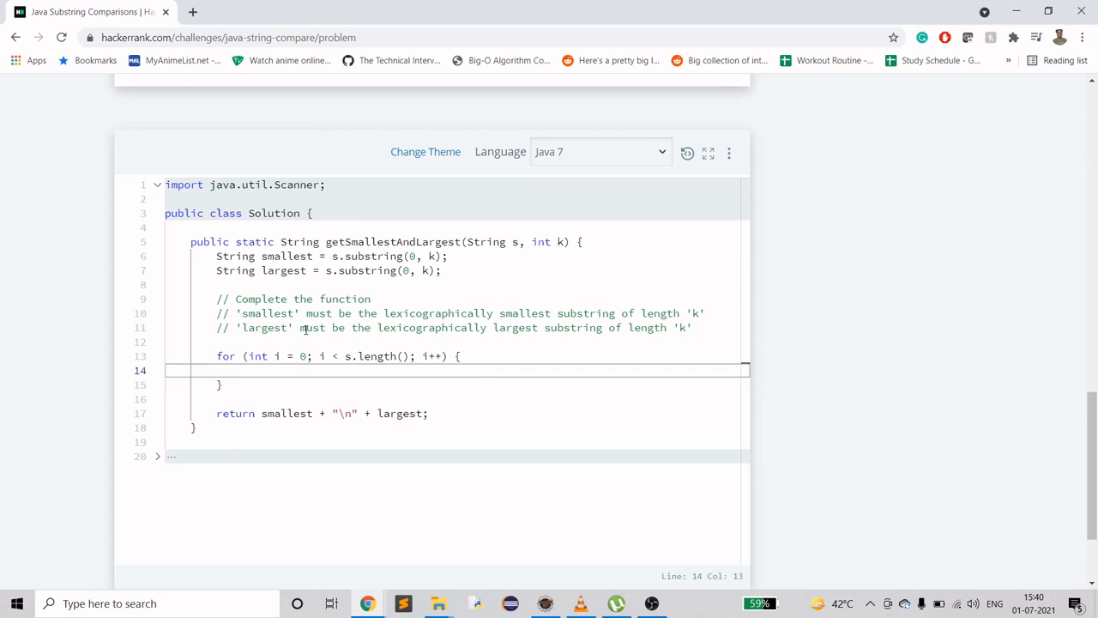
# Step: Add s.substring(i, i+k); as the loop body
pyautogui.write('s.')
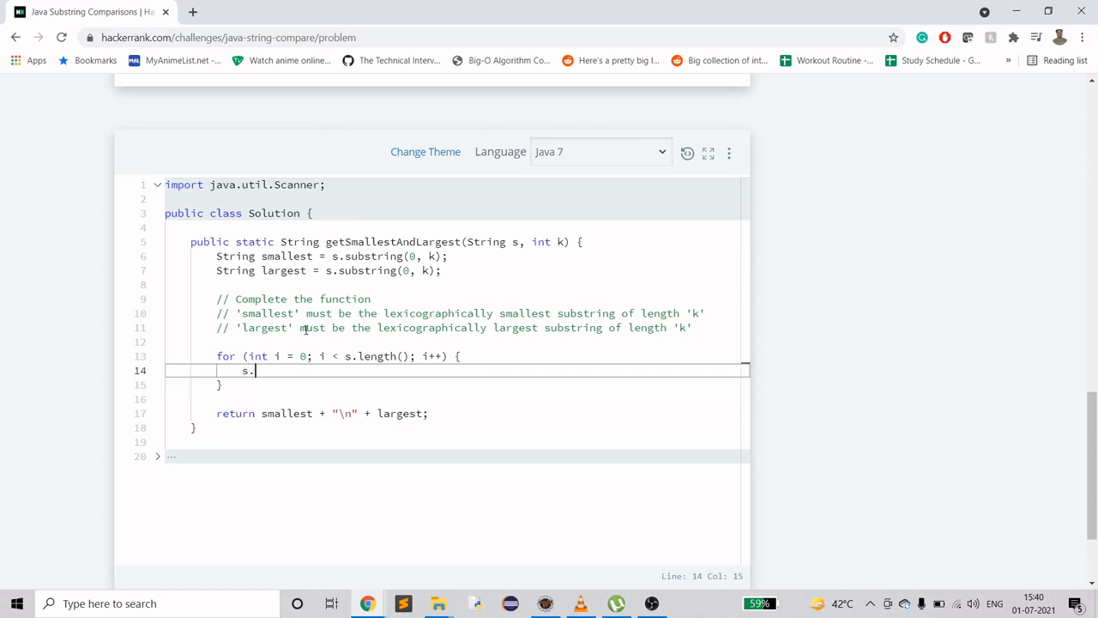
pyautogui.write('substring')
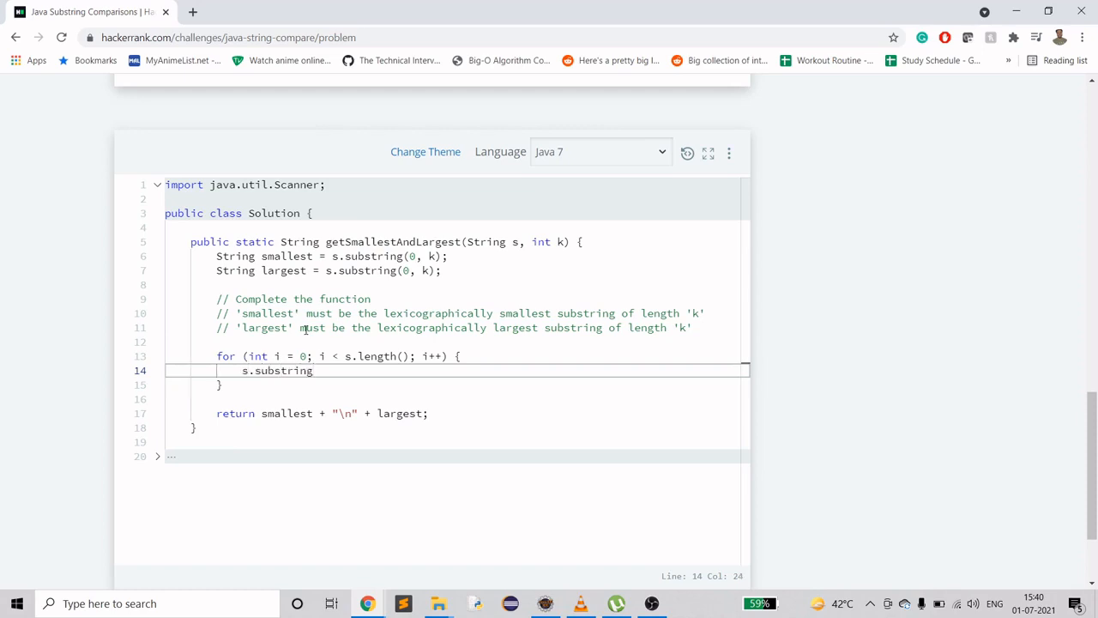
pyautogui.write('();')
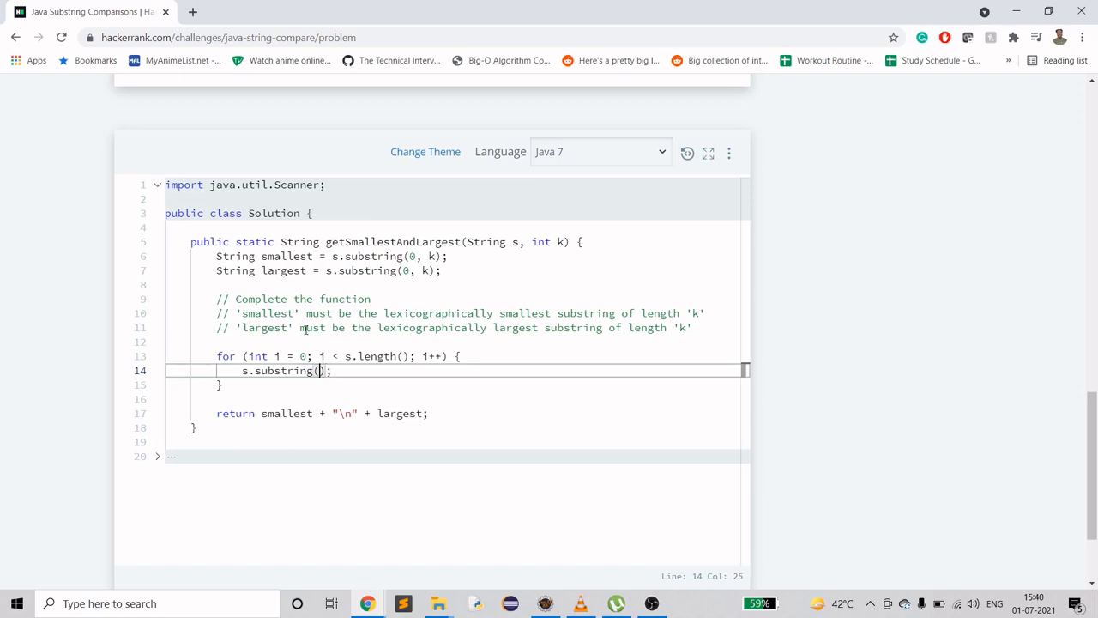
pyautogui.write('i,')
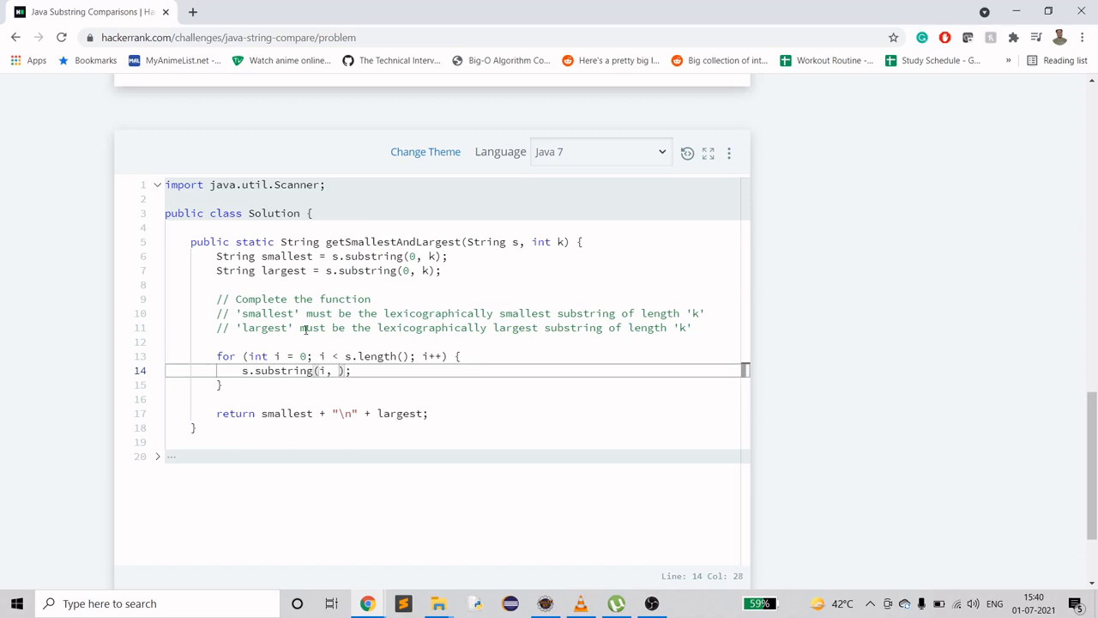
pyautogui.write('i+k')
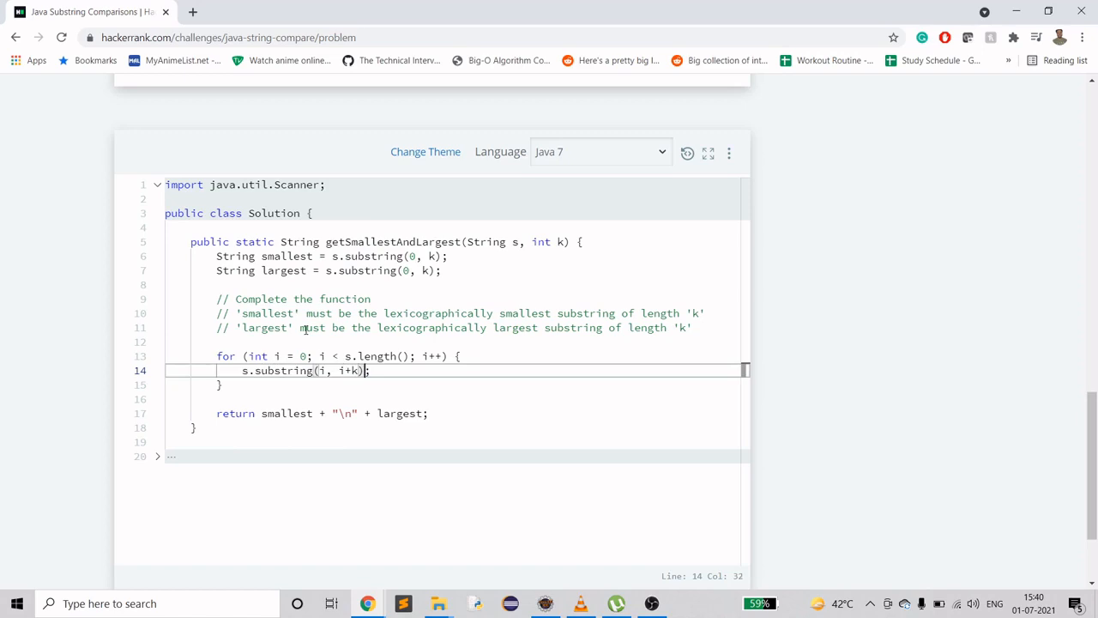
pyautogui.write(';')
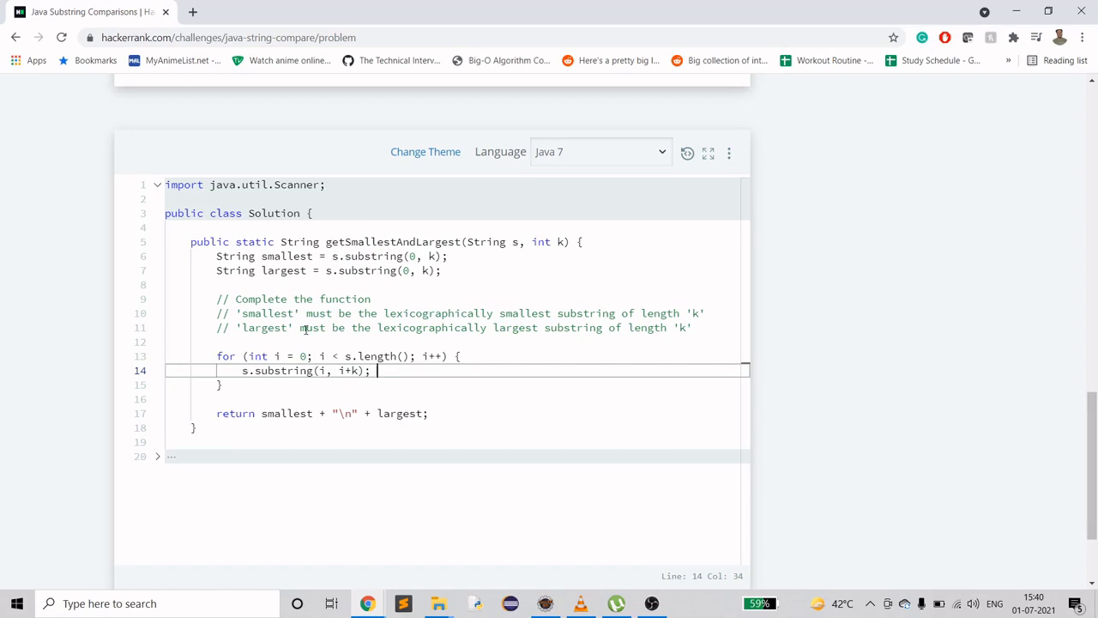
# Step: Type the index-pair comment (0, 3), (1, 4), delete it, and select the substring line
pyautogui.write('// 0')
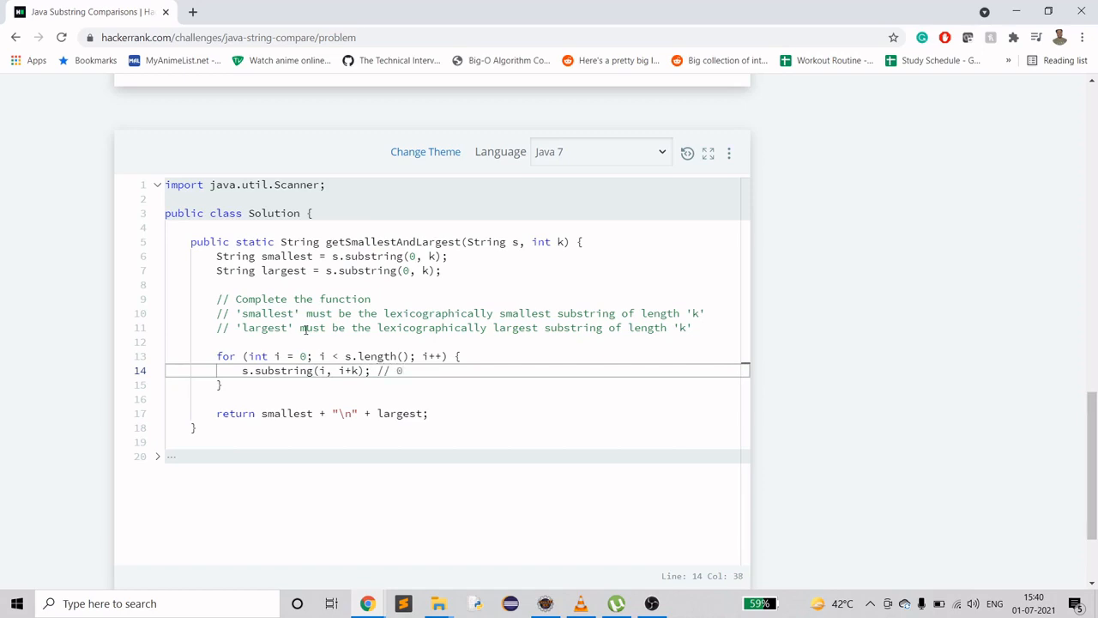
pyautogui.write(', 3')
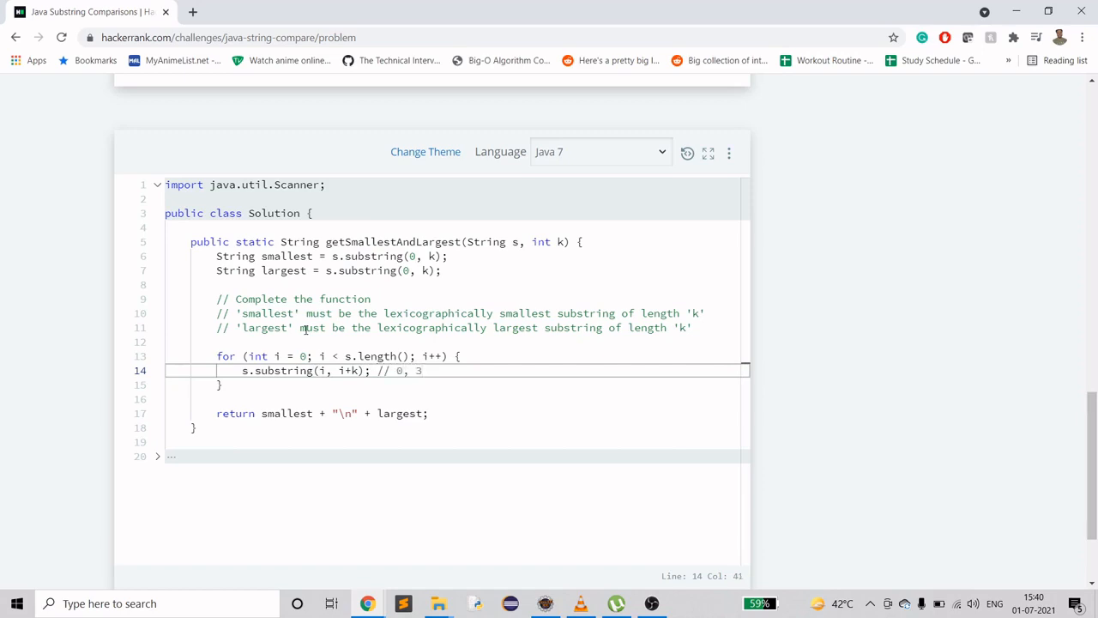
pyautogui.write(')')
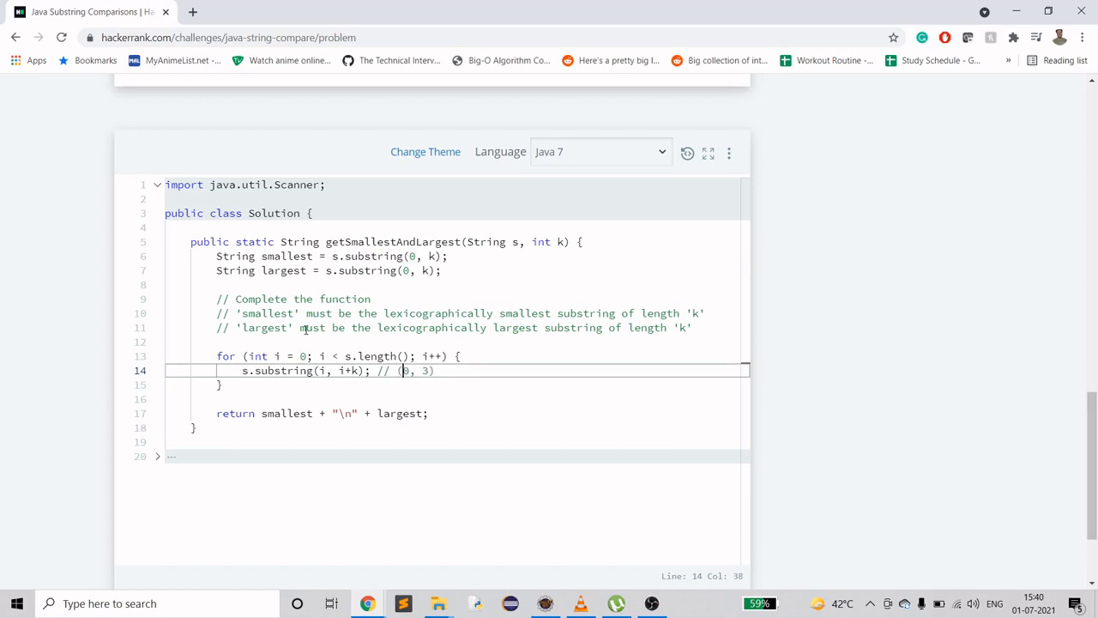
pyautogui.write(',')
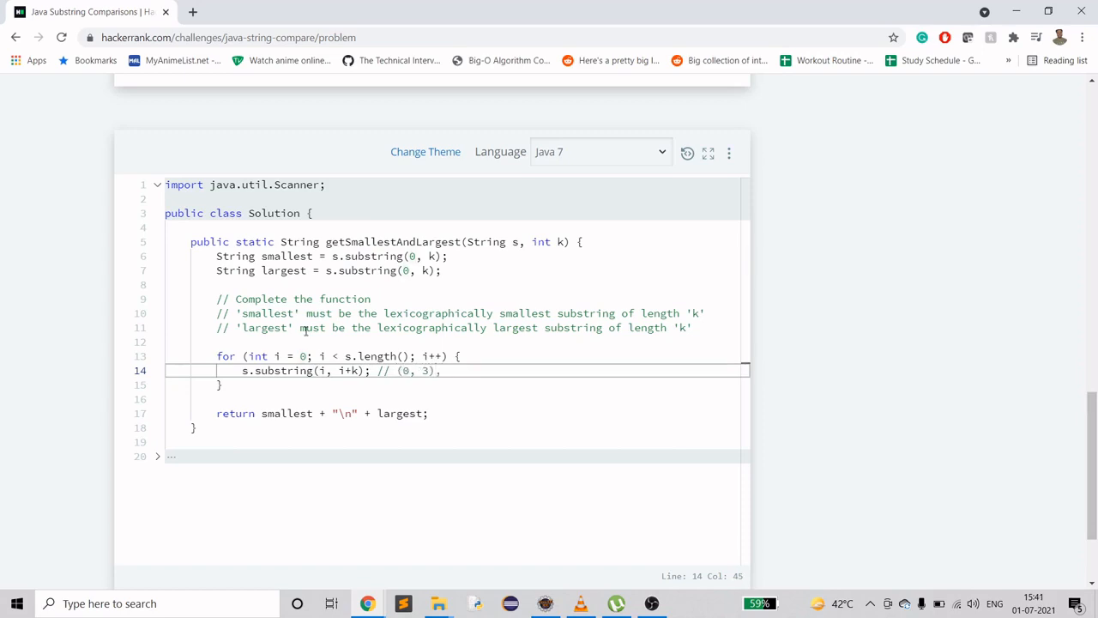
pyautogui.write('(1, )')
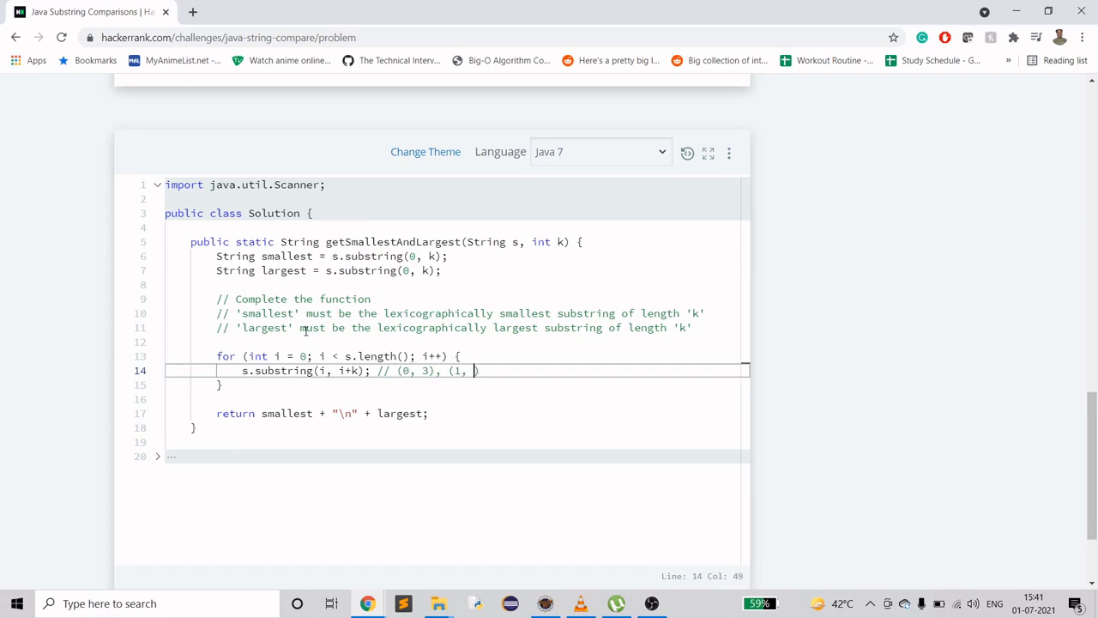
pyautogui.write('4)')
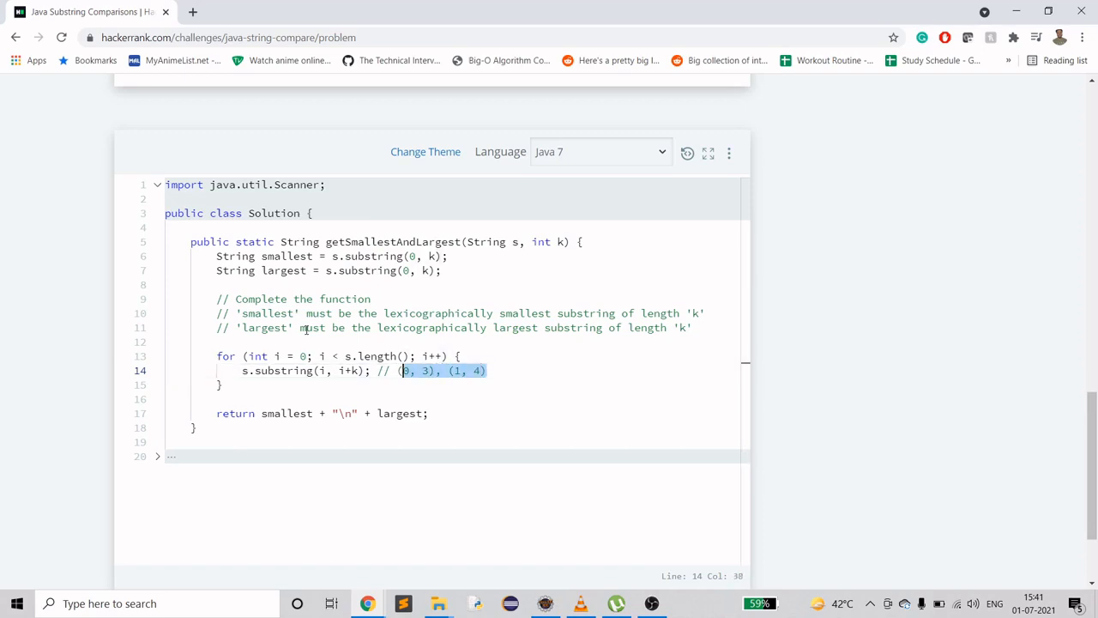
pyautogui.press('Delete')
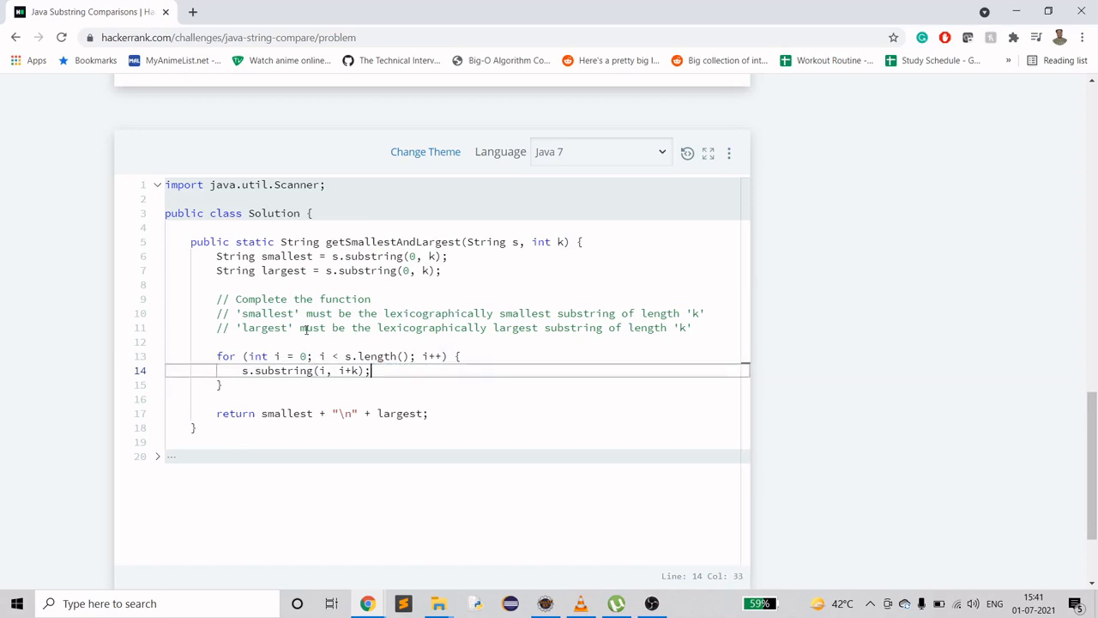
pyautogui.moveTo(371, 370); pyautogui.dragTo(242, 370)
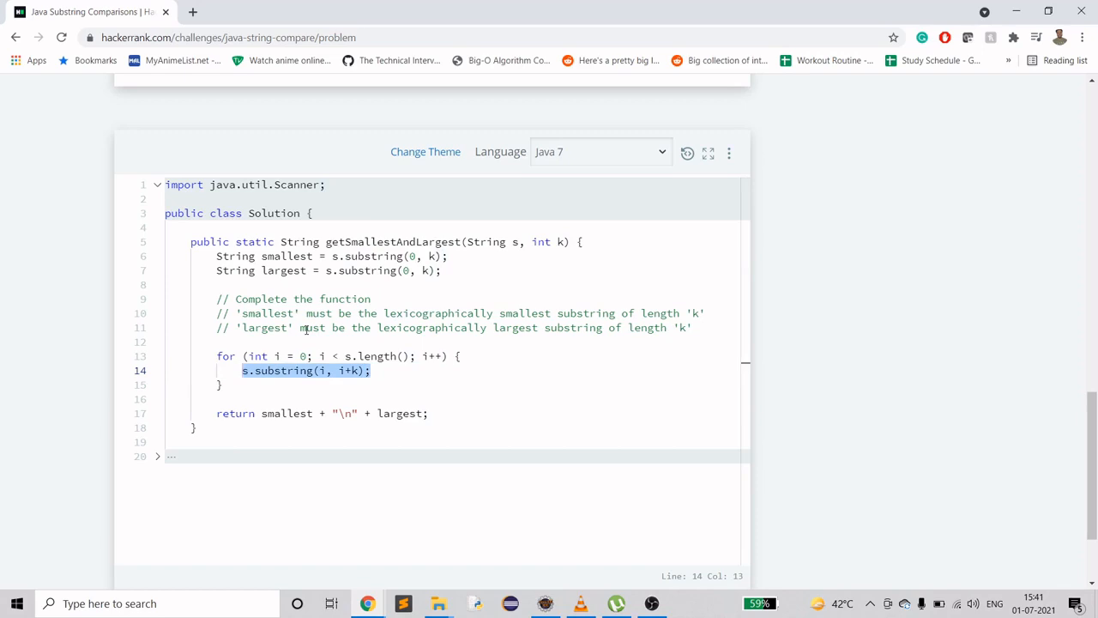
# Step: Replace the line with if (i+k <= s.length) { String sub = s.substring(i, i+k); }
pyautogui.write('if () {')
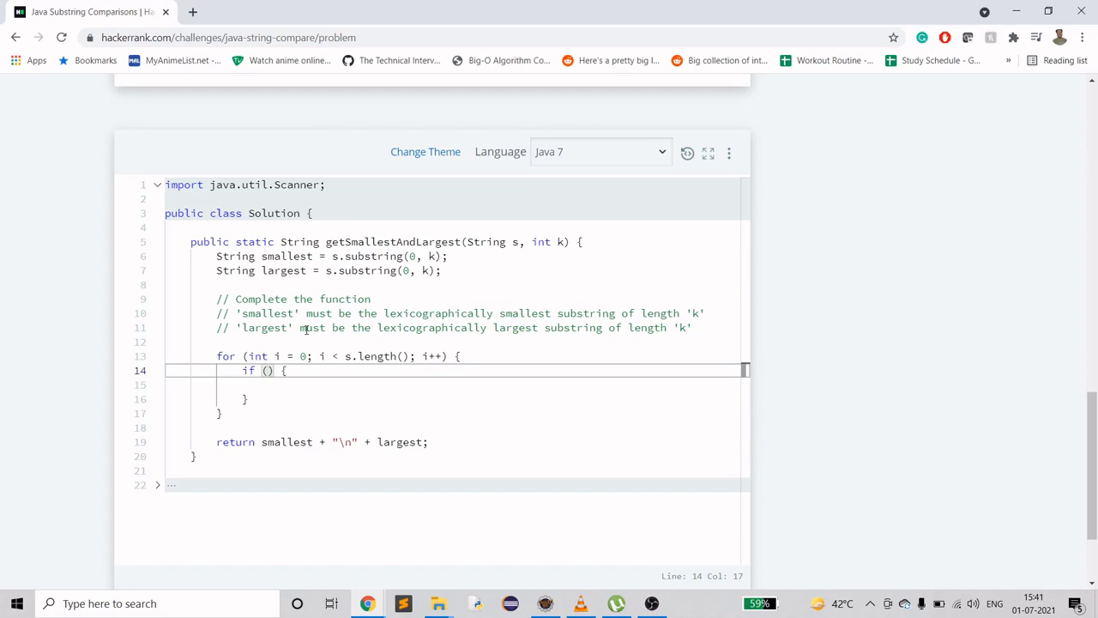
pyautogui.write('+')
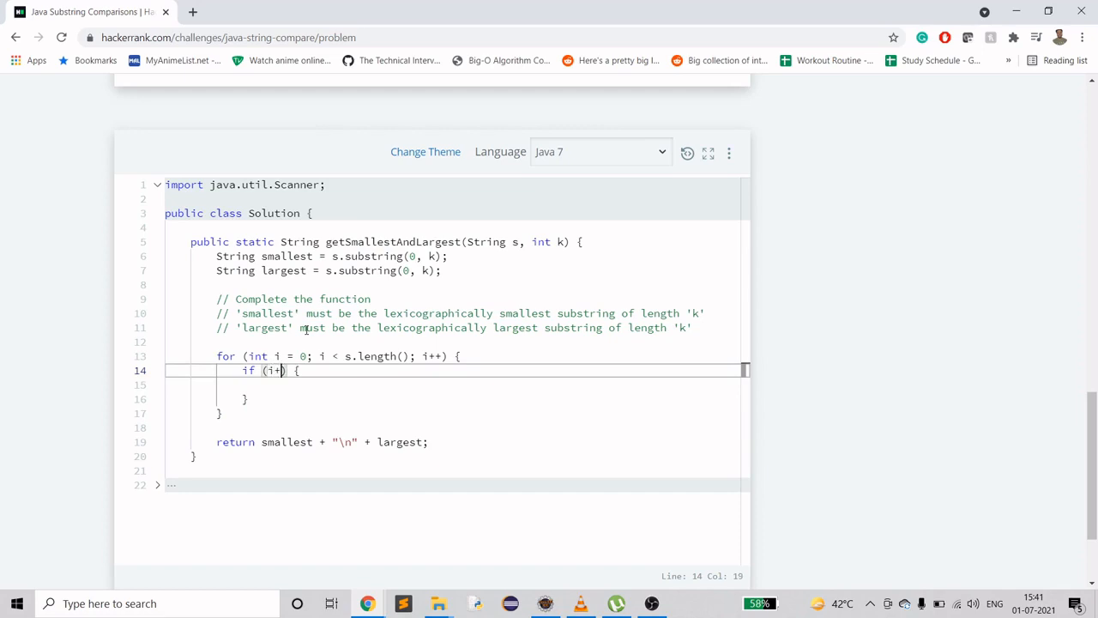
pyautogui.write('+k <= s.lengt')
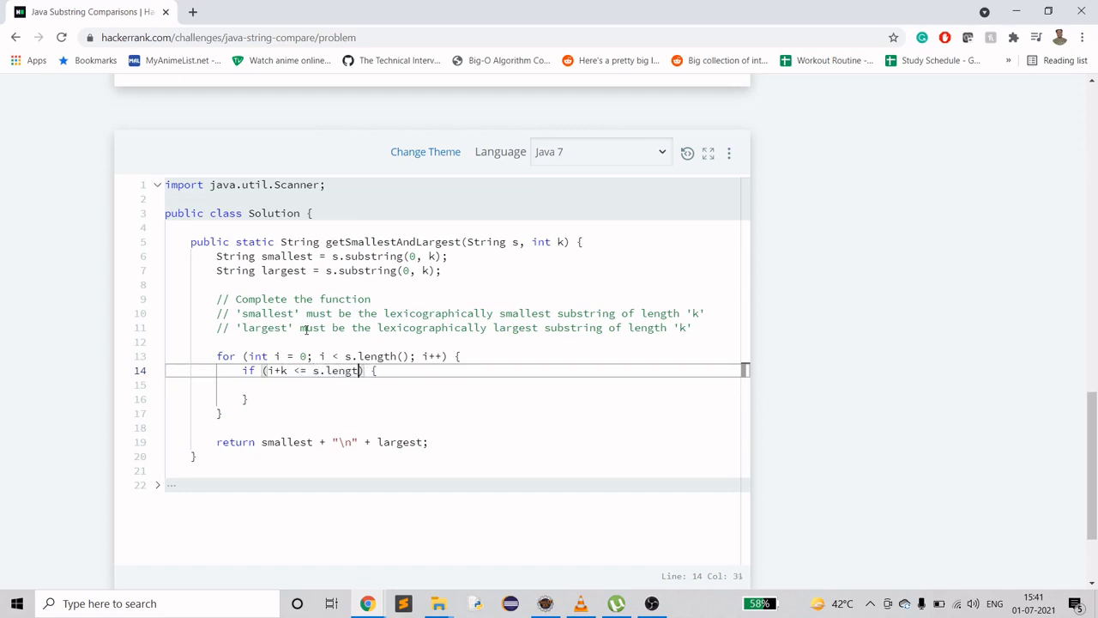
pyautogui.write('String sub')
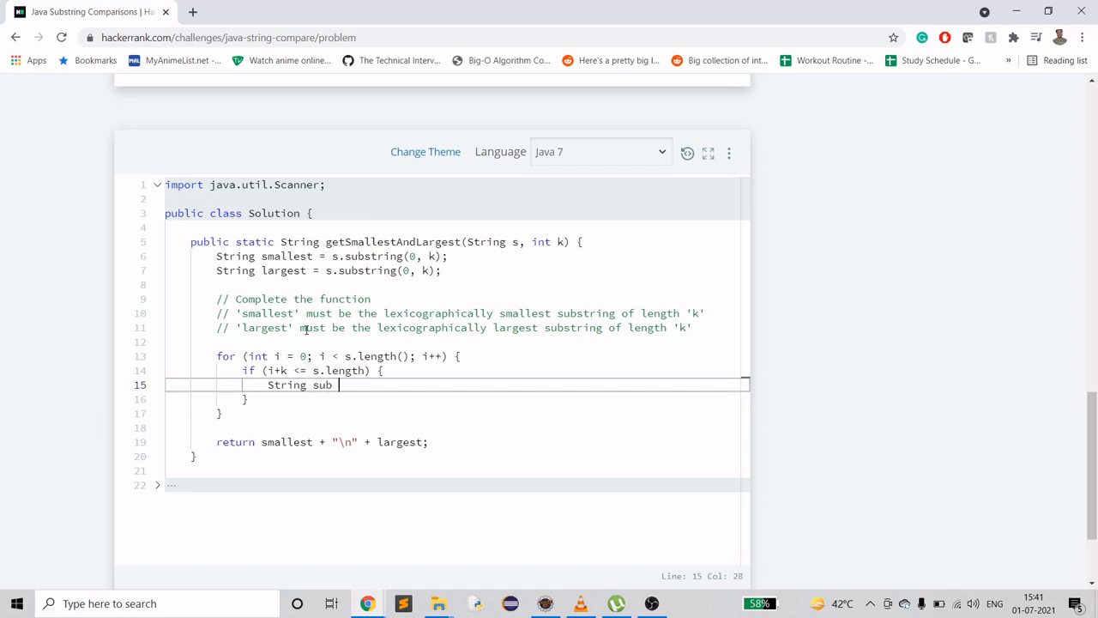
pyautogui.write('= s')
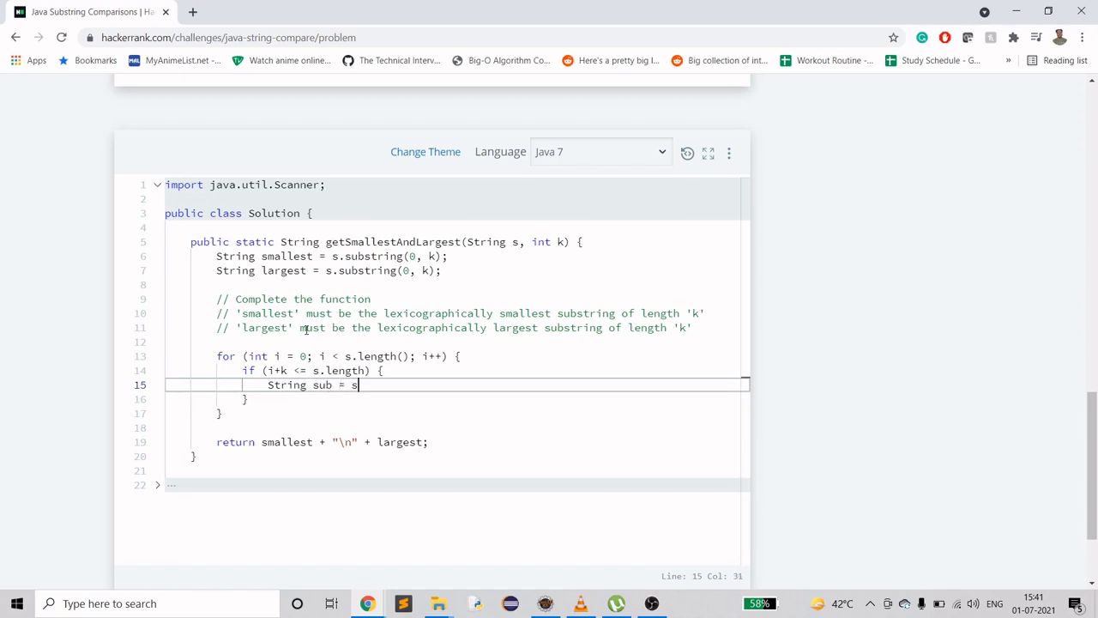
pyautogui.write('.substring()')
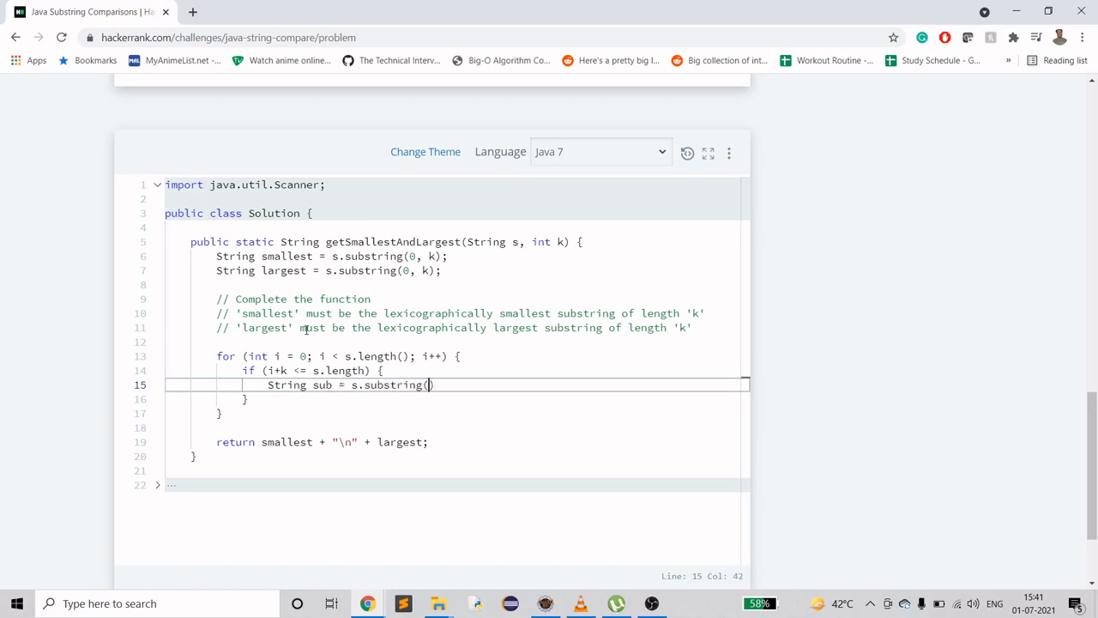
pyautogui.write(';')
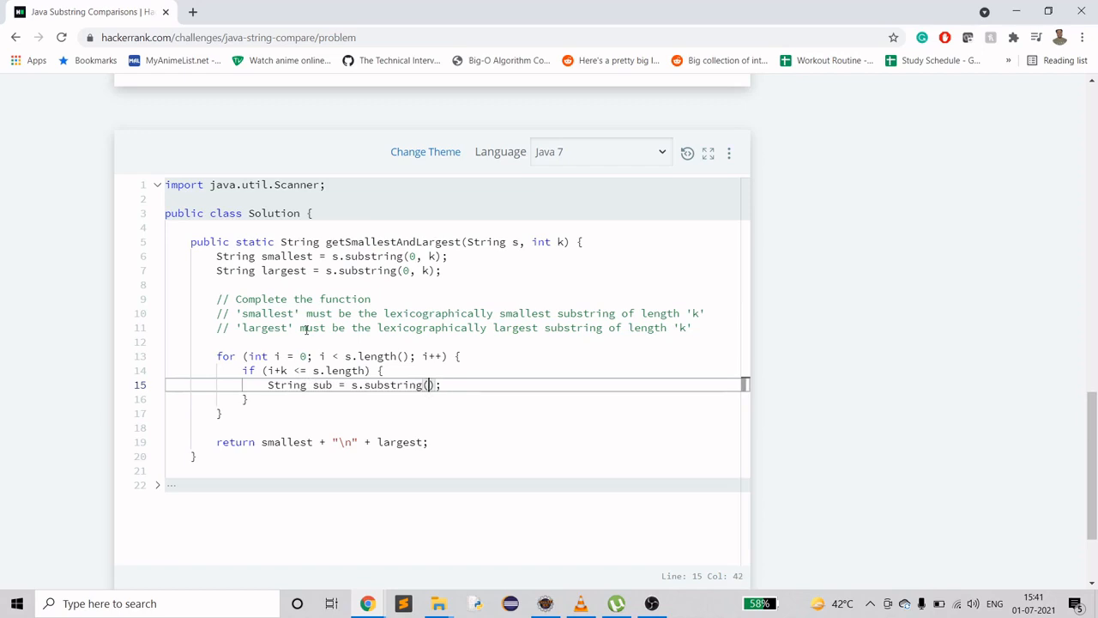
pyautogui.write('i, i+k')
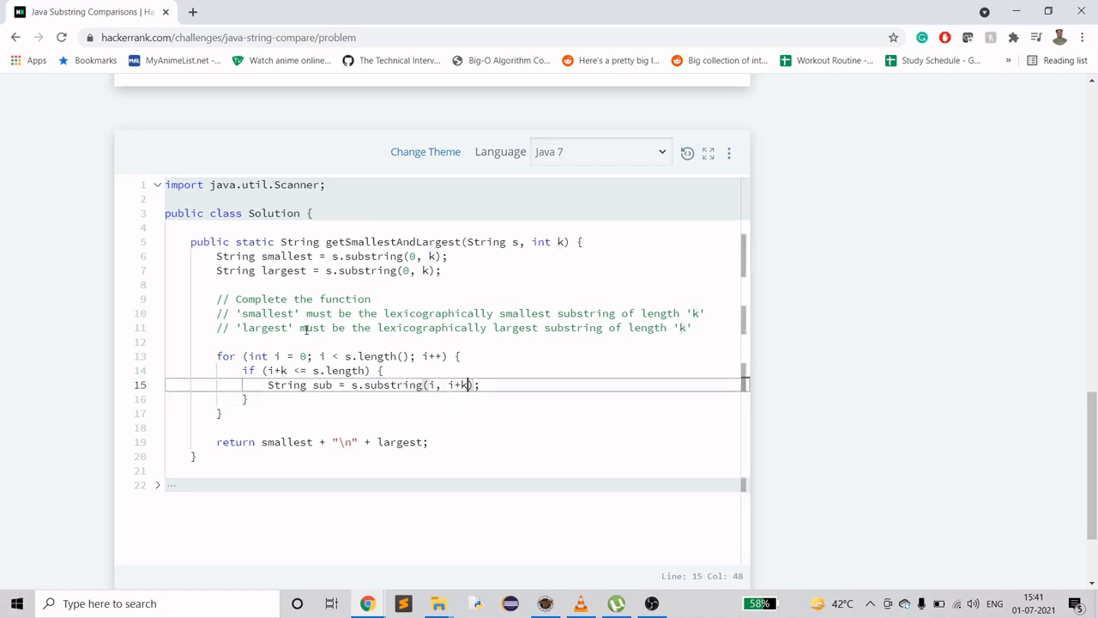
pyautogui.press('enter')
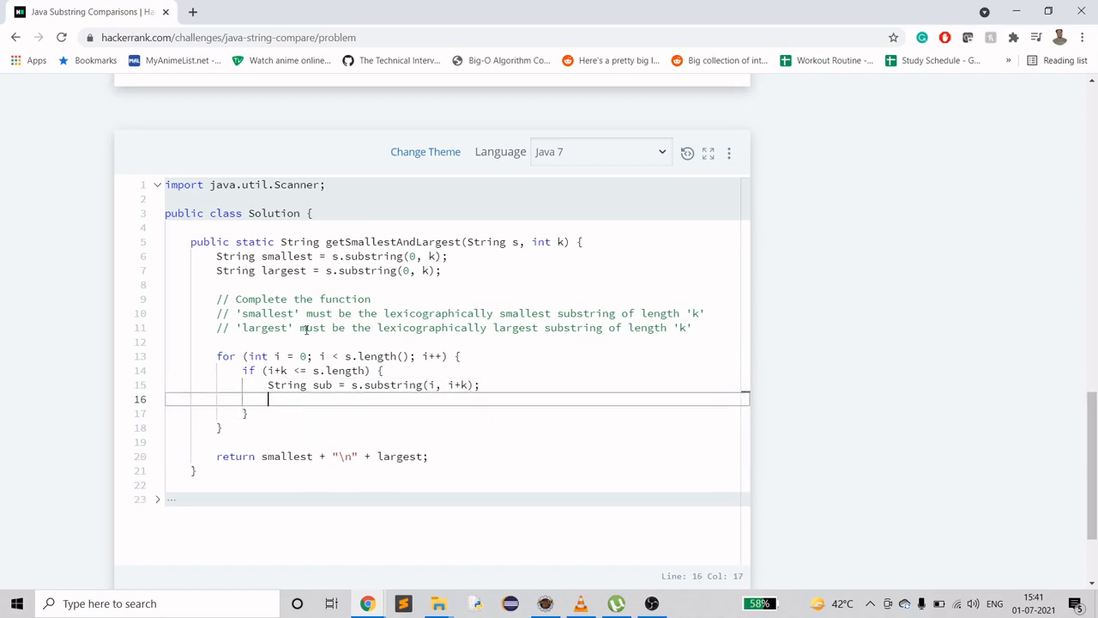
# Step: Type if (sub.compareTo(smallest) < 0) { } else if (sub.compareTo(largest) > 0) { }
pyautogui.write('if ()')
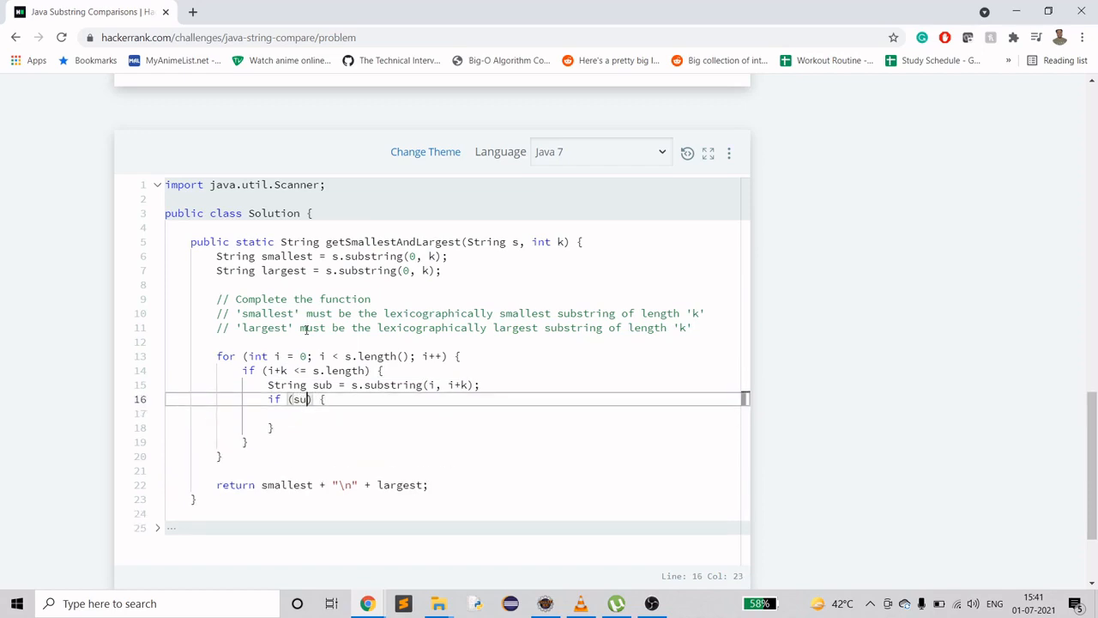
pyautogui.write('.compareTo(')
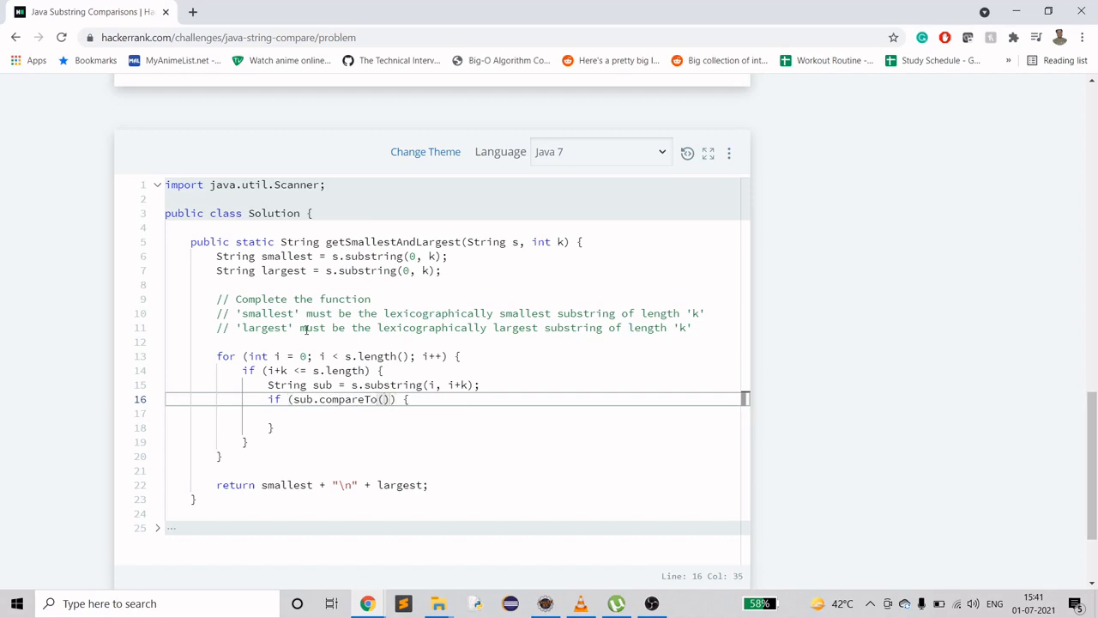
pyautogui.write('smallest')
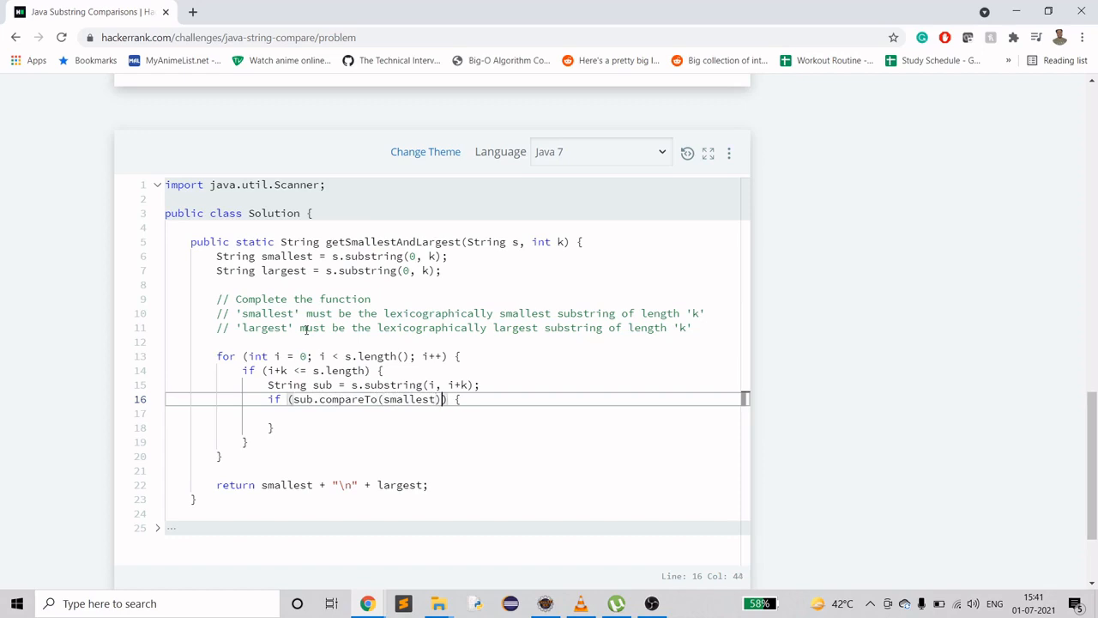
pyautogui.write('< 0')
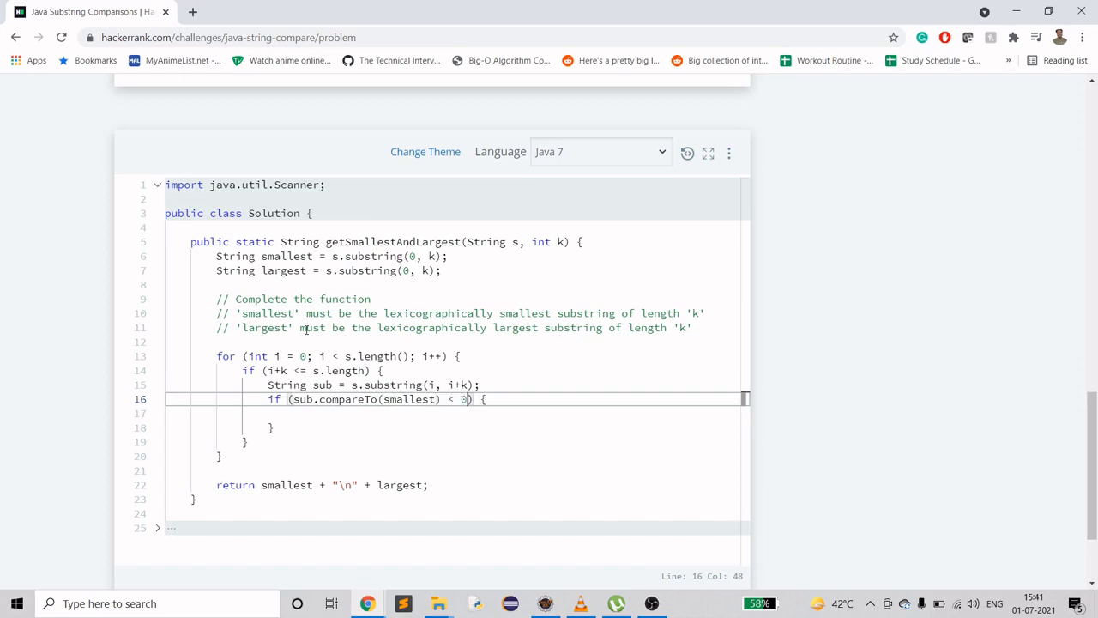
pyautogui.write('} else if () {')
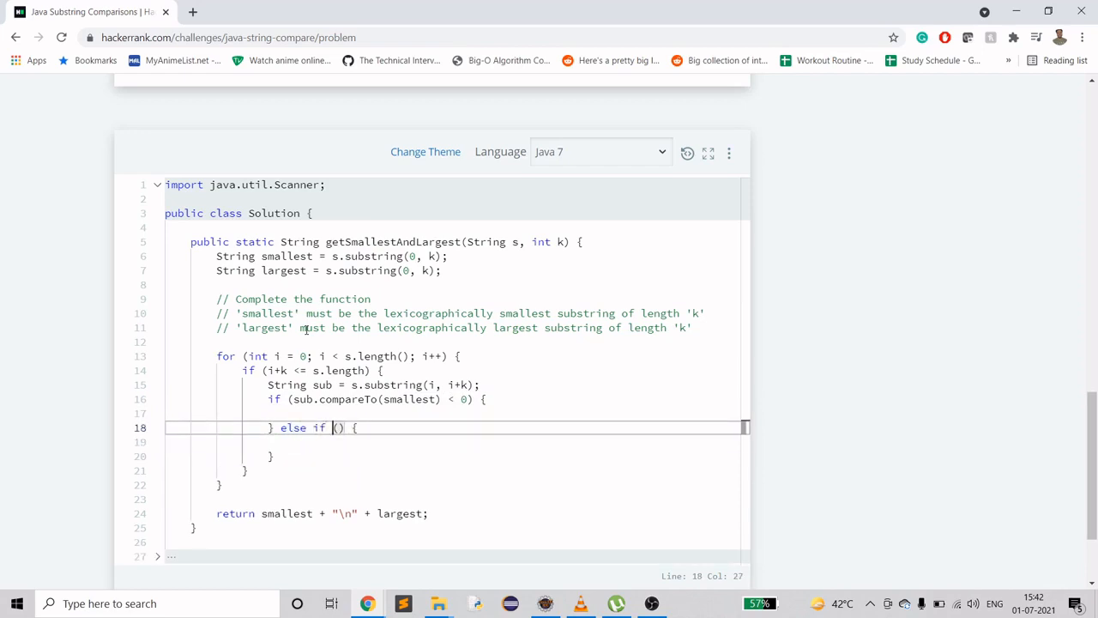
pyautogui.write('sub')
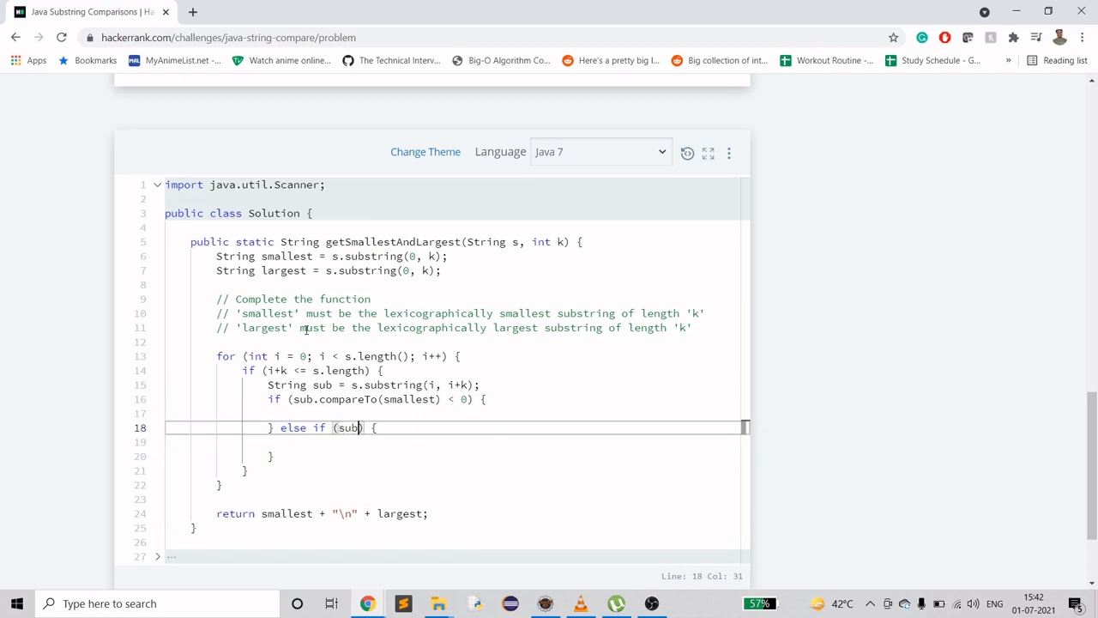
pyautogui.write('.compareTo(largest) > 0')
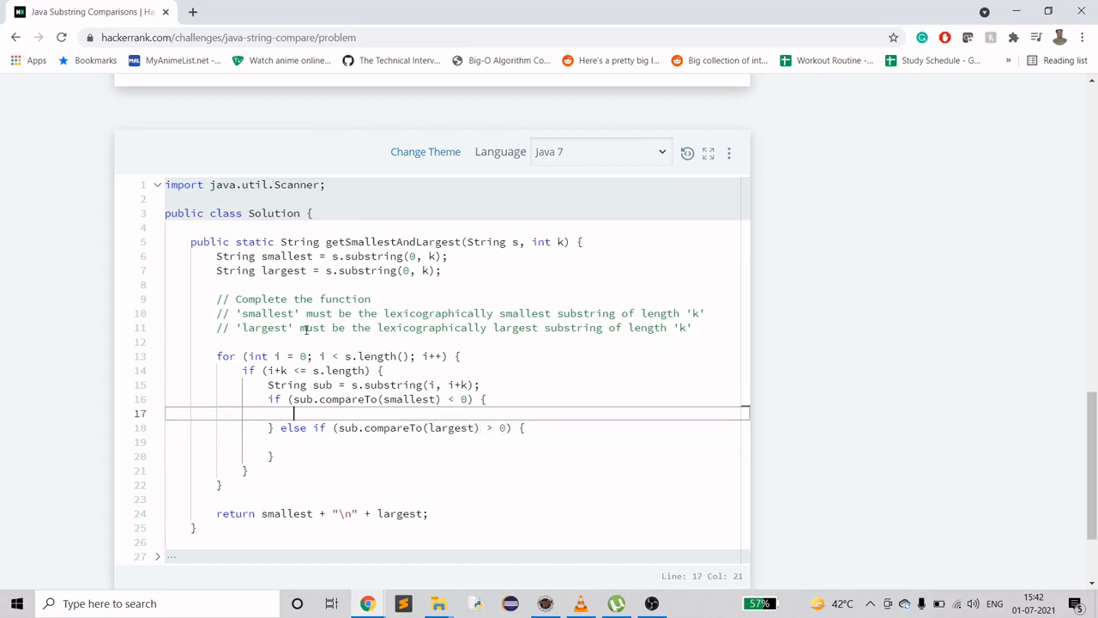
# Step: Assign smallest = sub; in the first branch and largest = sub; in the else-if
pyautogui.write('System.')
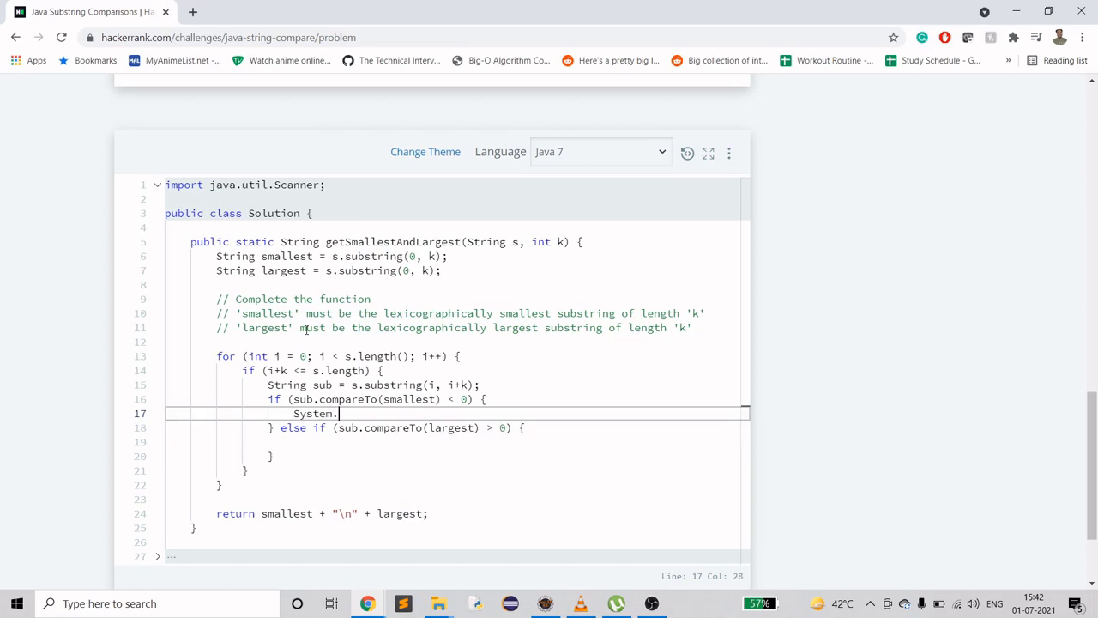
pyautogui.press('BackSpace')
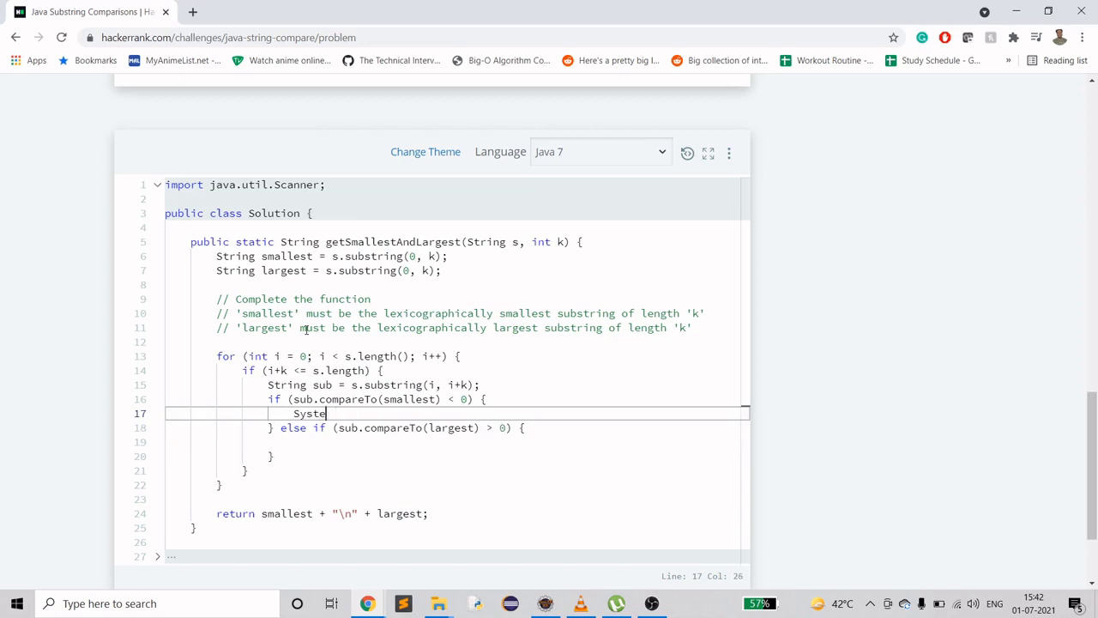
pyautogui.write('smallest = sub;')
pyautogui.click(458, 442)
pyautogui.write('la')
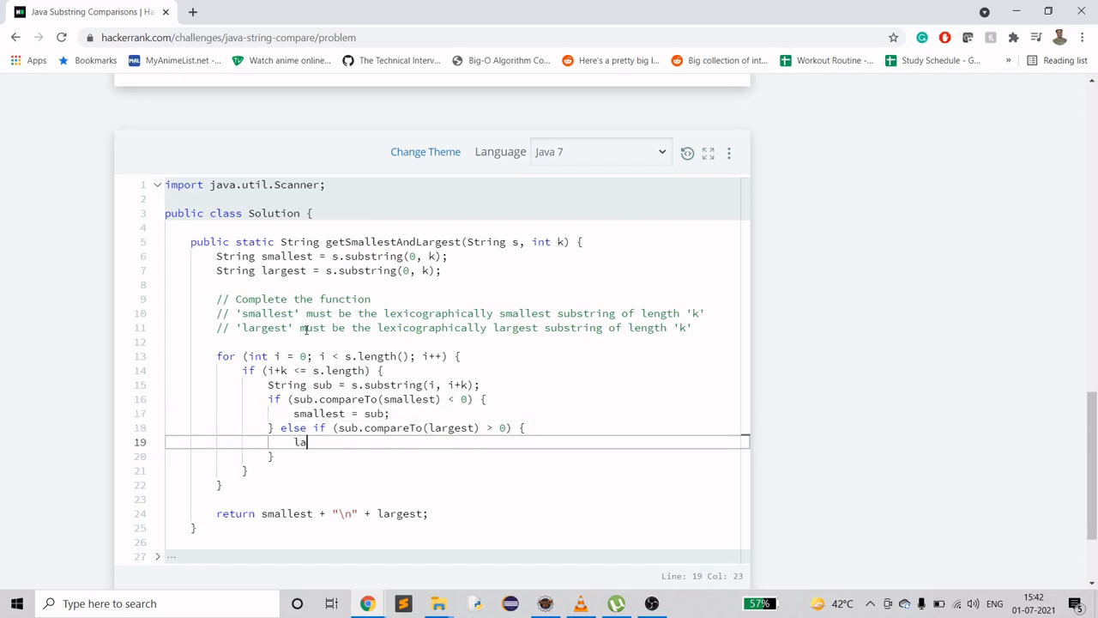
pyautogui.write('rgest =')
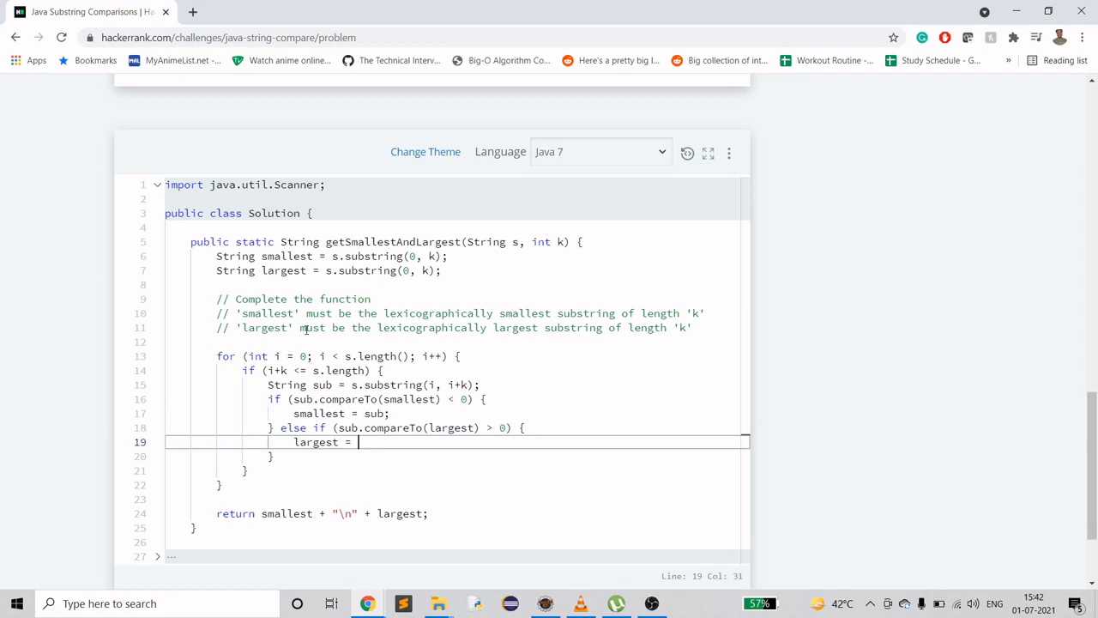
pyautogui.write('sub;')
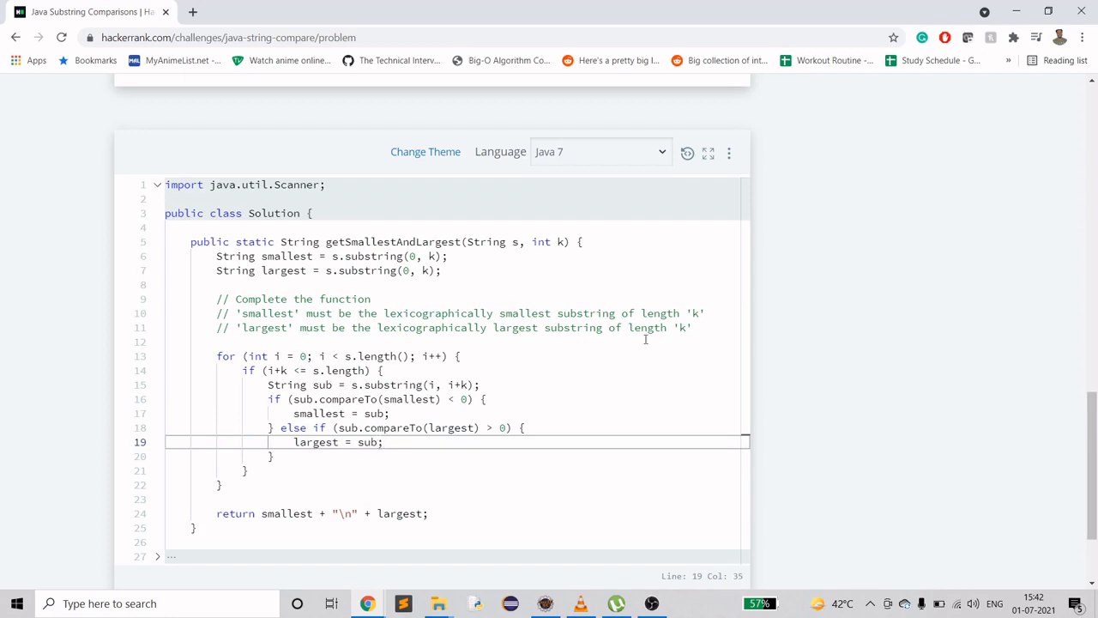
pyautogui.scroll(-3)
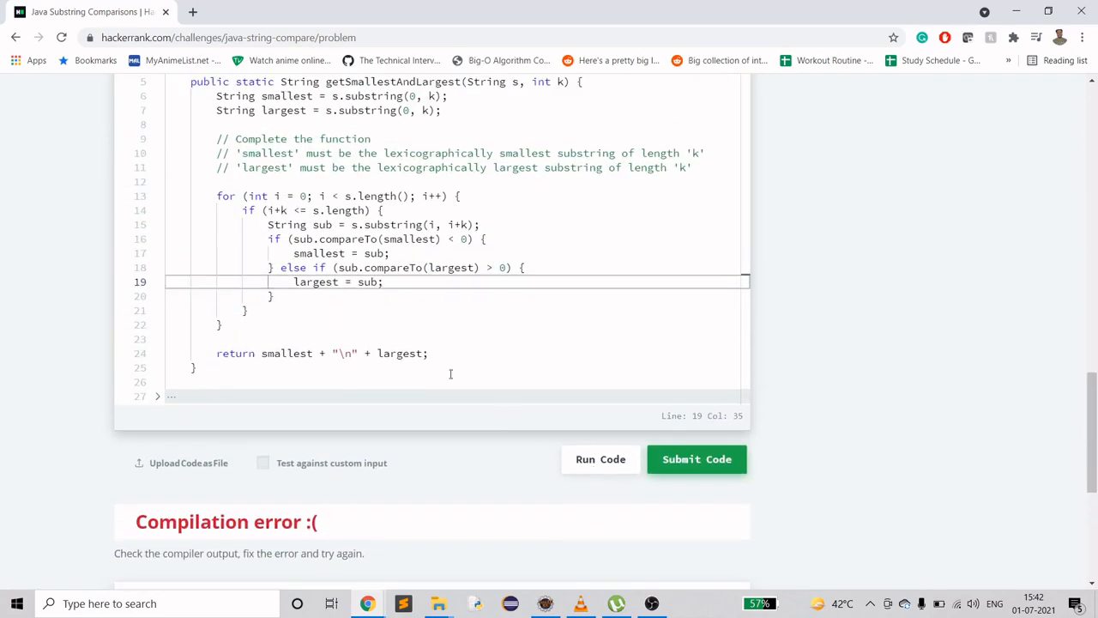
# Step: Add the missing parentheses to s.length on line 14
pyautogui.click(370, 210)
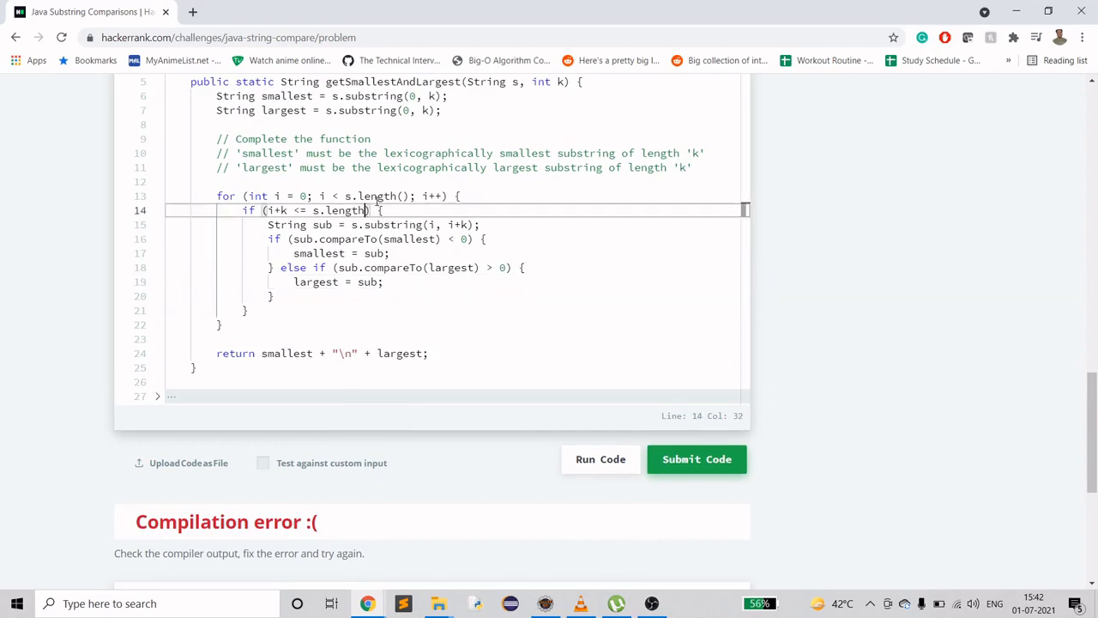
pyautogui.write('()')
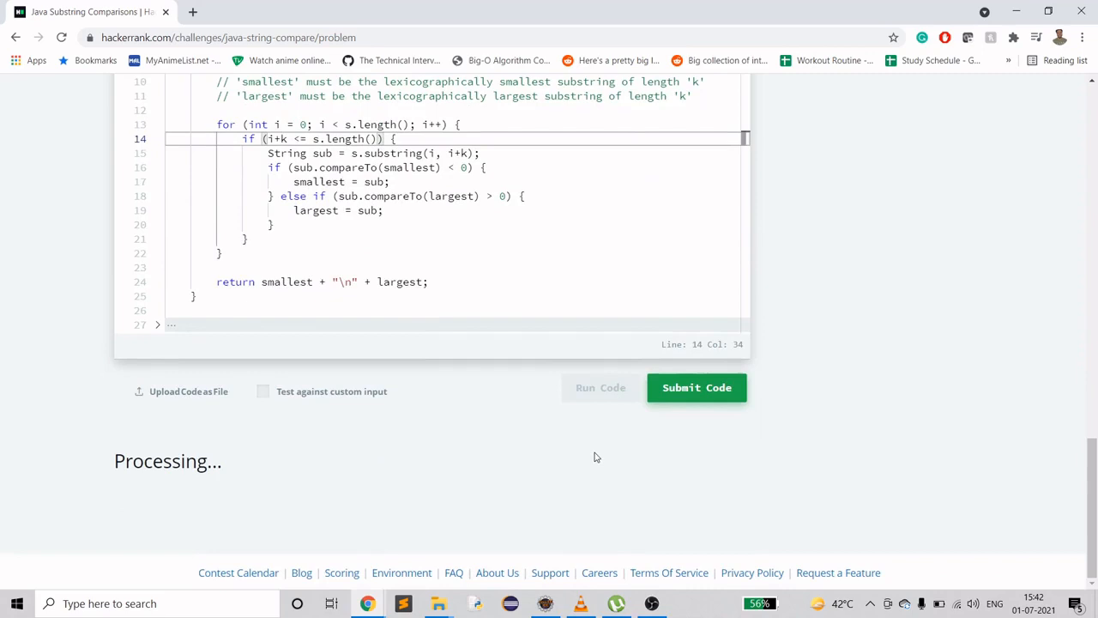
pyautogui.moveTo(607, 507)
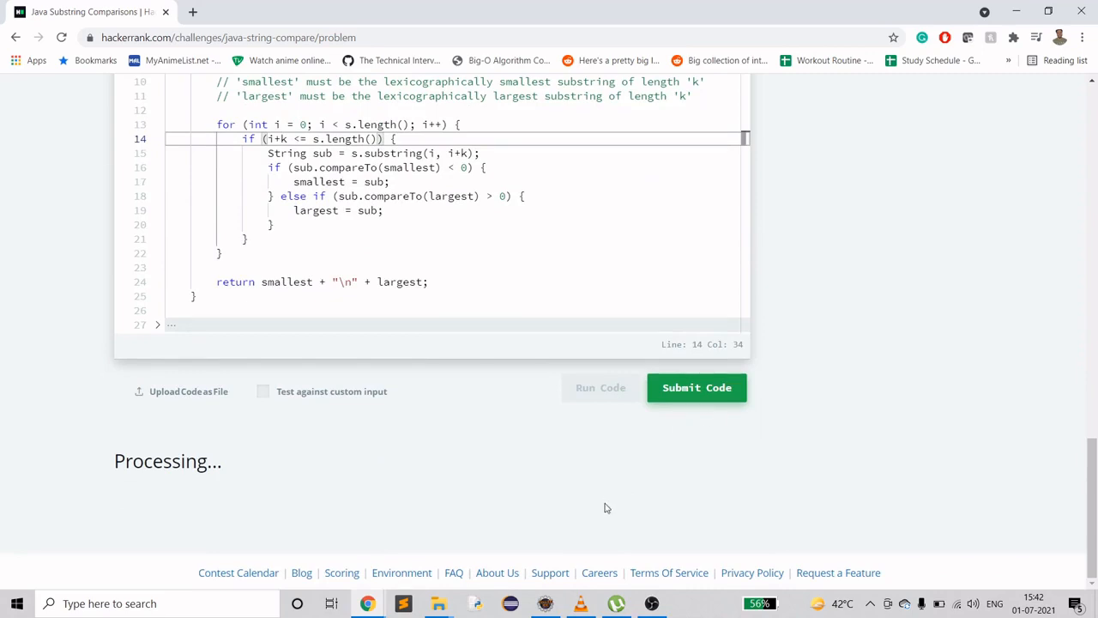